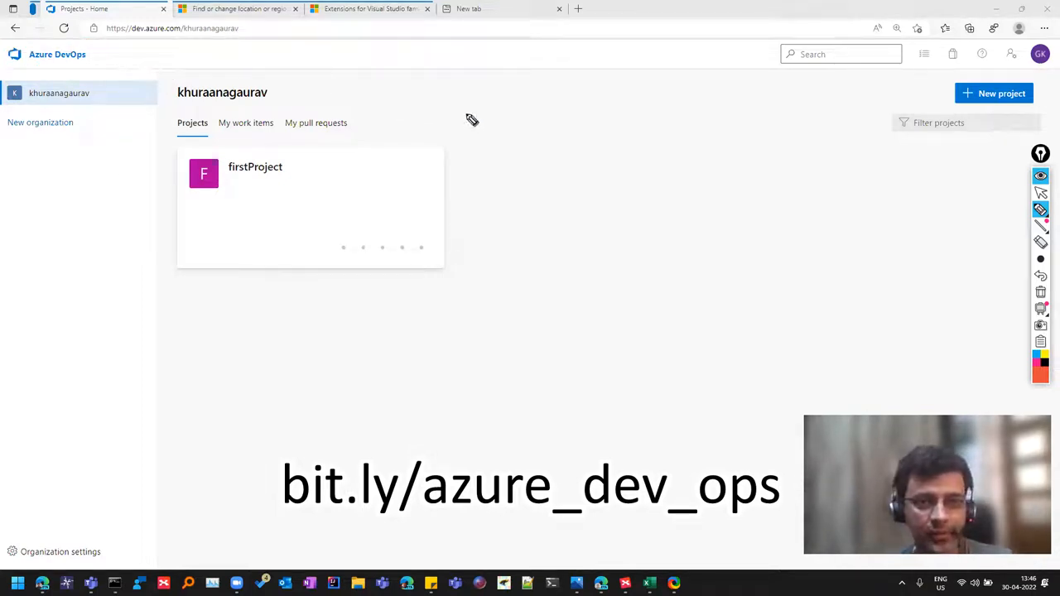
# Look into the firstProject project, then come back to the organization home
pyautogui.moveTo(460, 107); pyautogui.dragTo(510, 158)
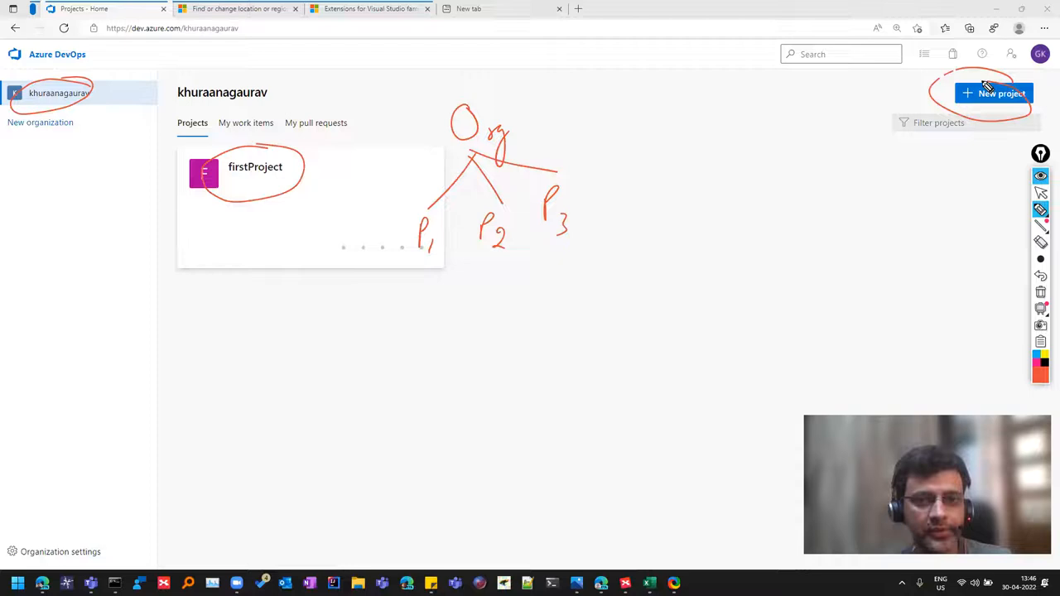
pyautogui.moveTo(891, 122)
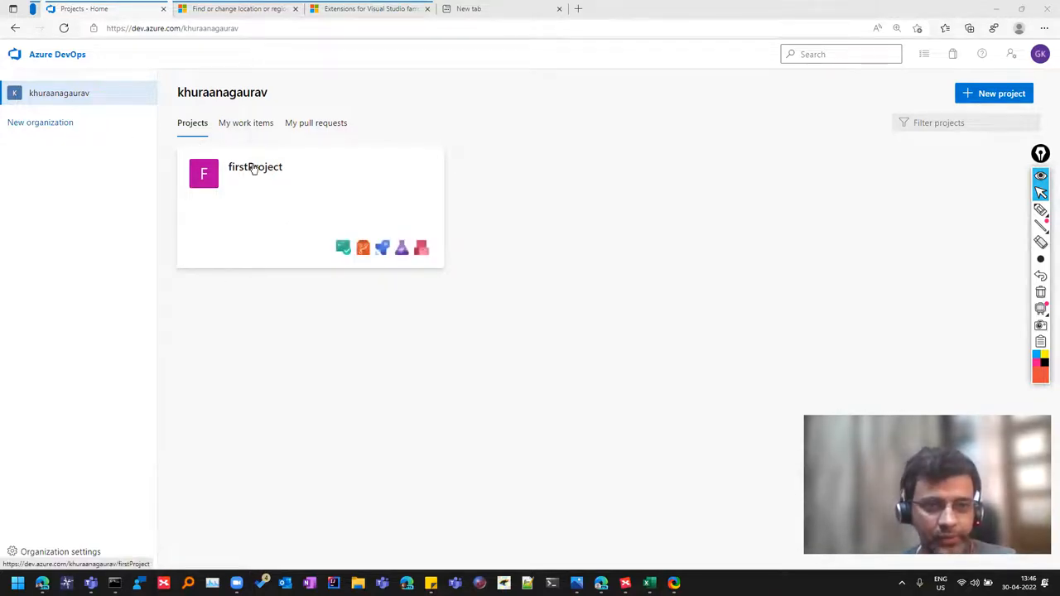
pyautogui.click(255, 165)
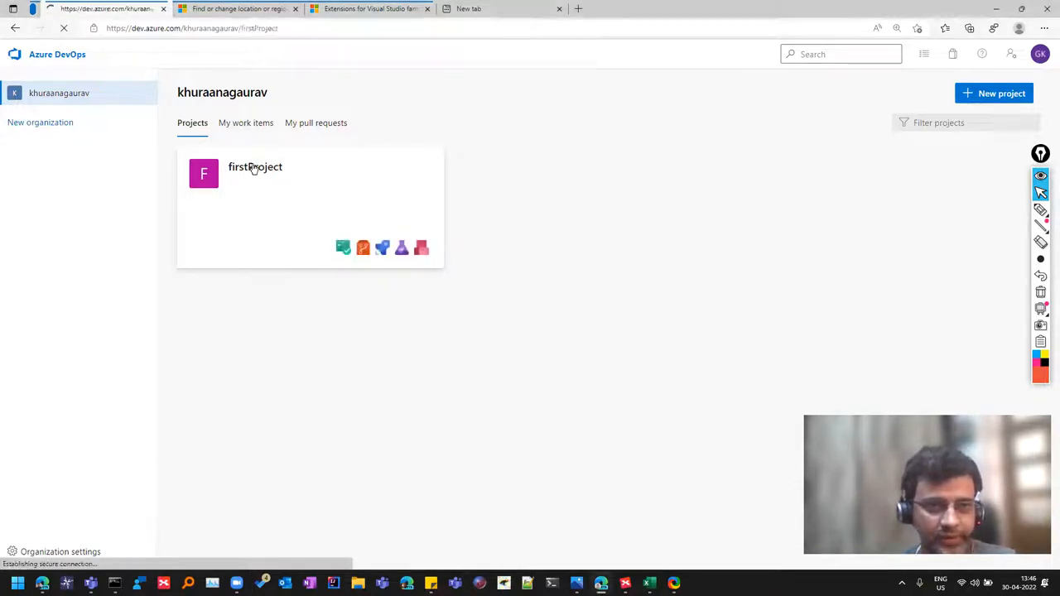
pyautogui.click(255, 165)
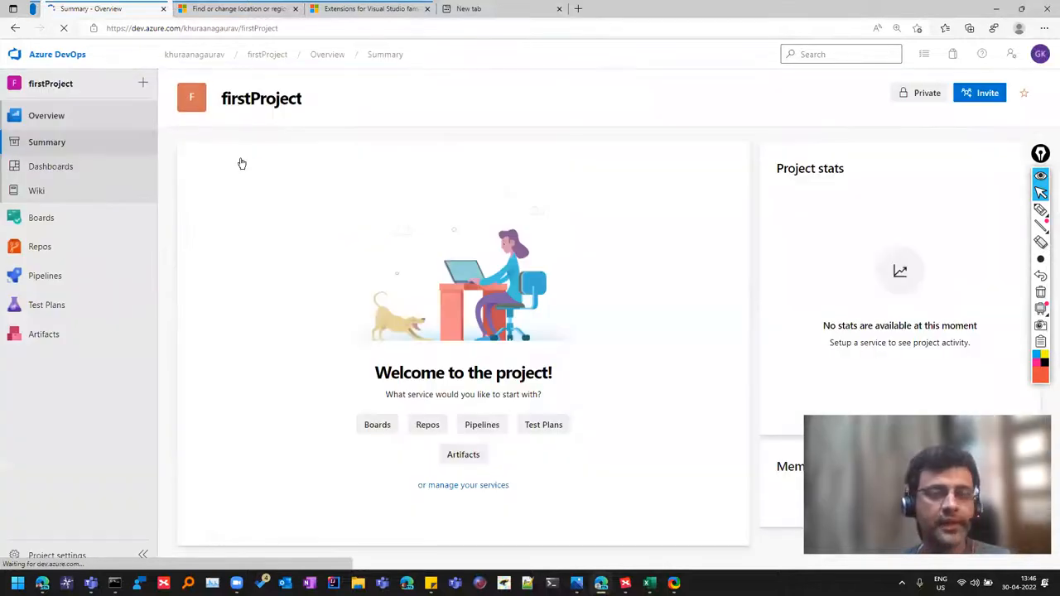
pyautogui.click(143, 83)
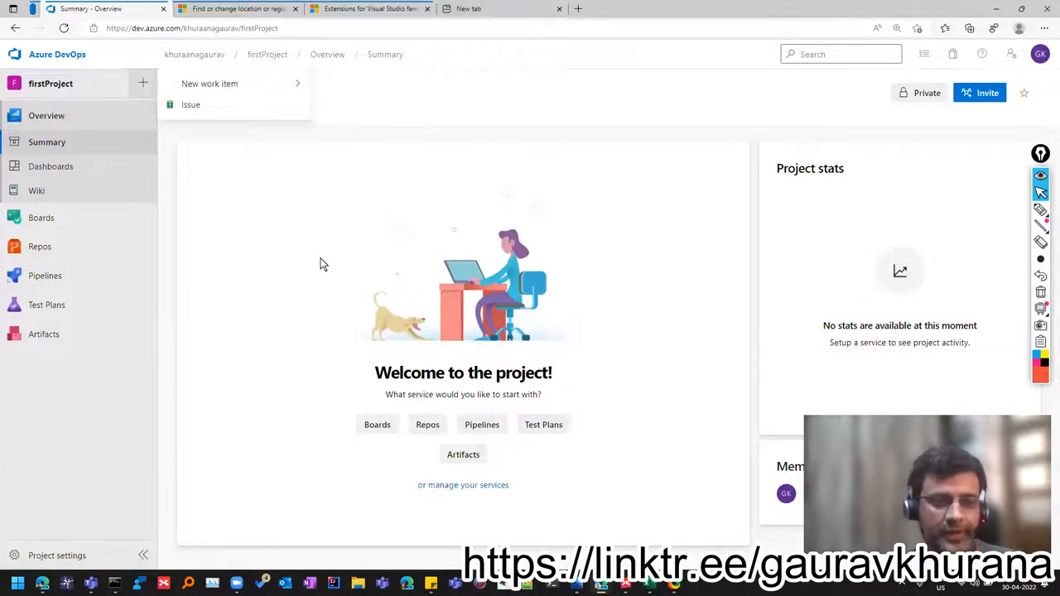
pyautogui.click(56, 53)
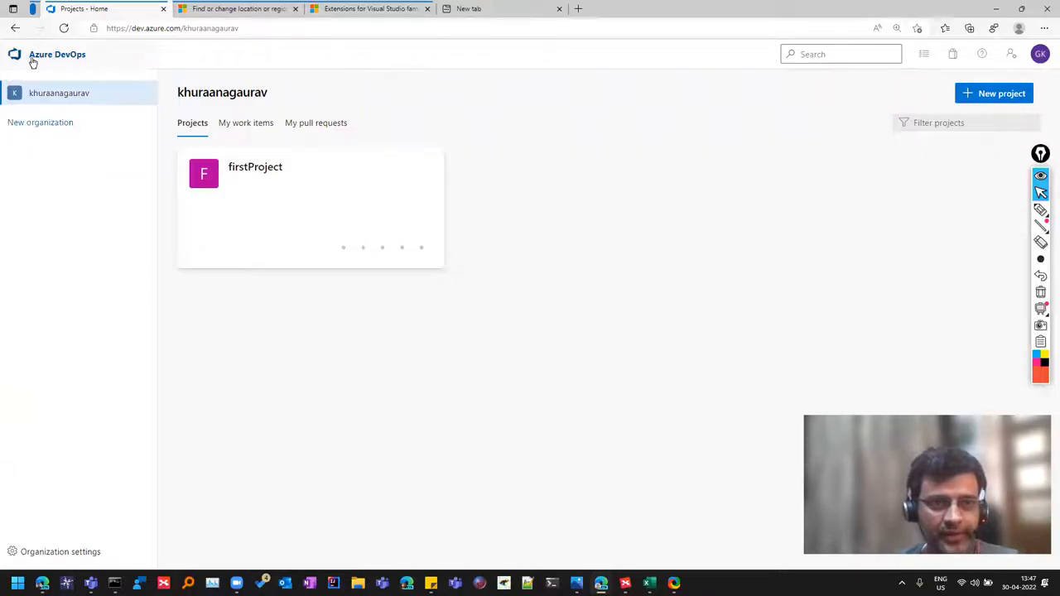
pyautogui.moveTo(285, 430)
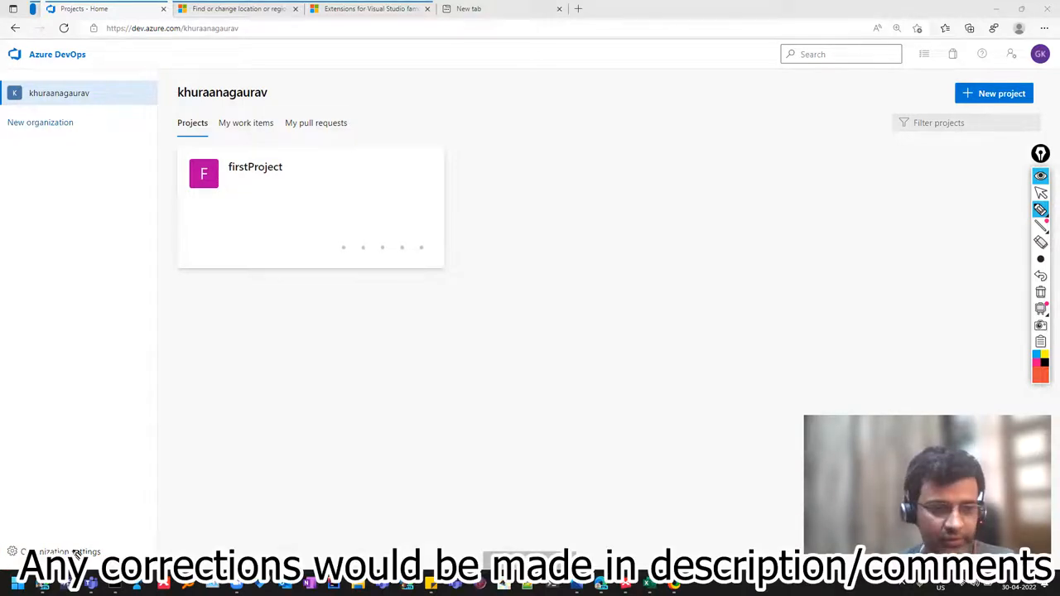
# Review the organization settings Overview: name, URL, description, time zone and region
pyautogui.click(63, 551)
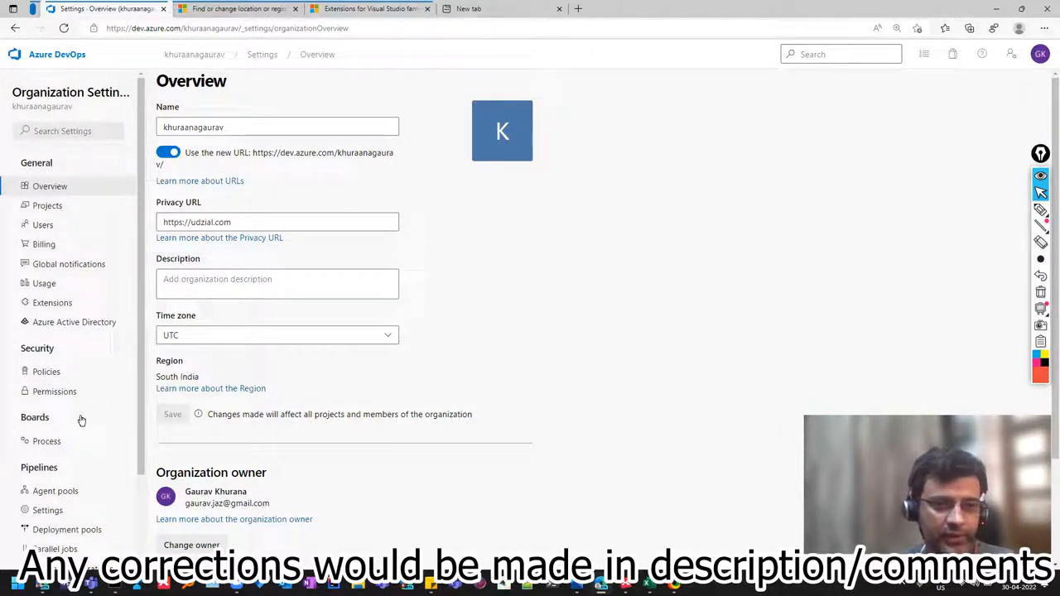
pyautogui.click(278, 126)
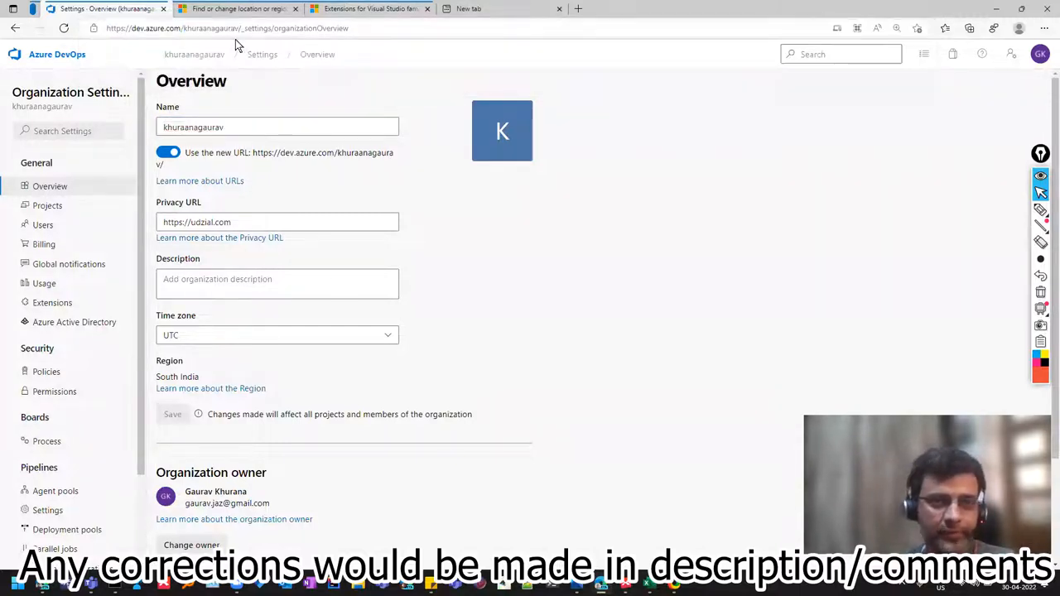
pyautogui.click(225, 28)
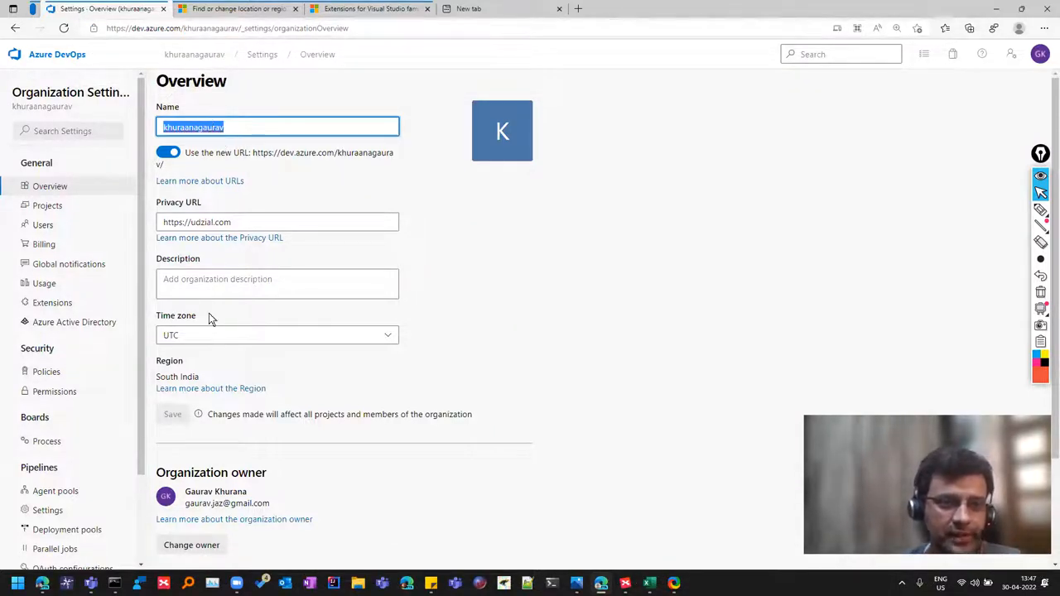
pyautogui.click(279, 283)
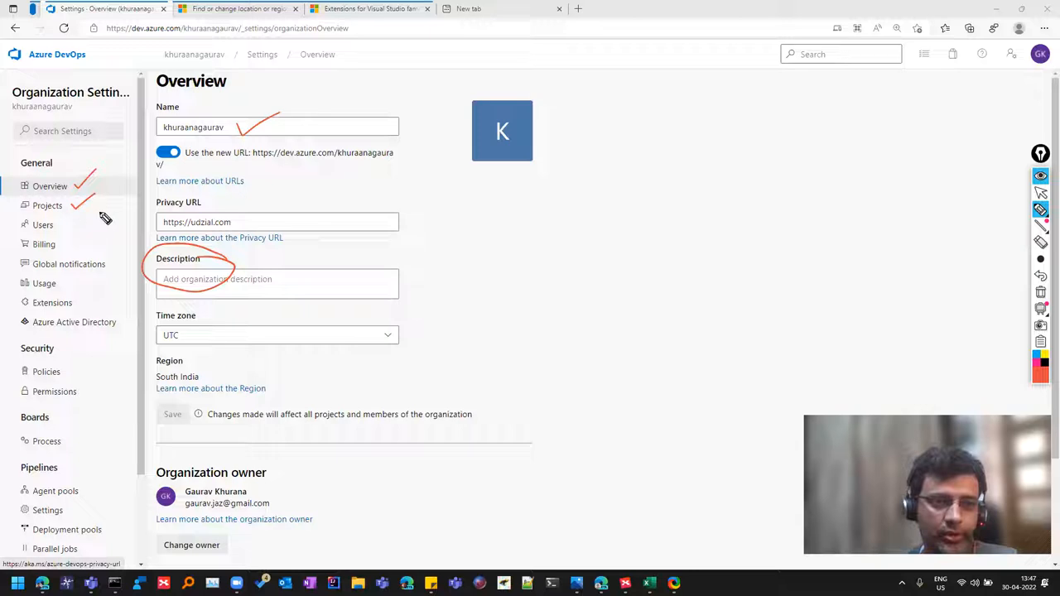
pyautogui.moveTo(86, 231)
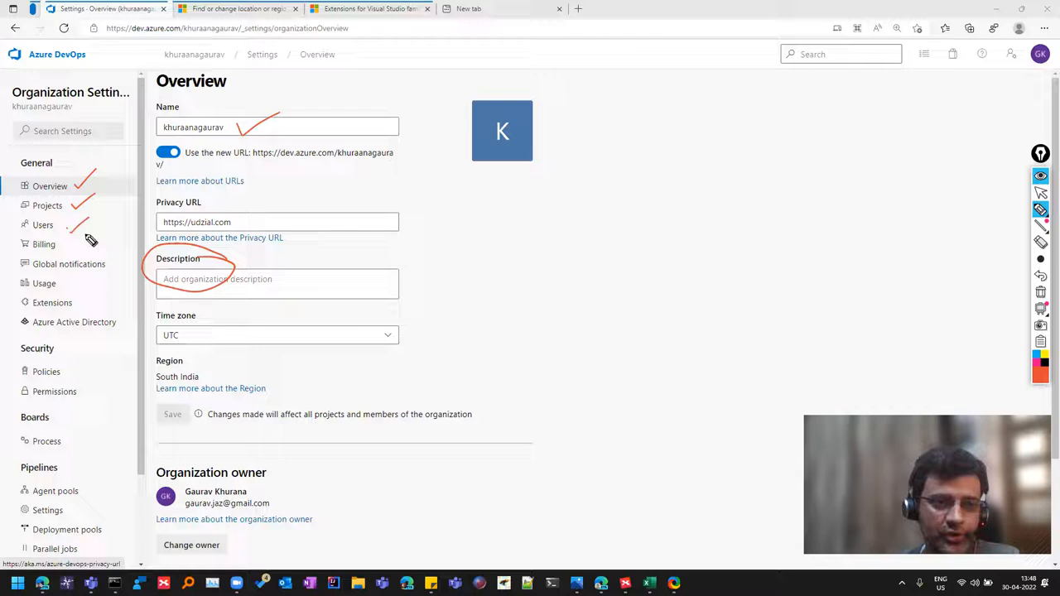
pyautogui.moveTo(70, 288)
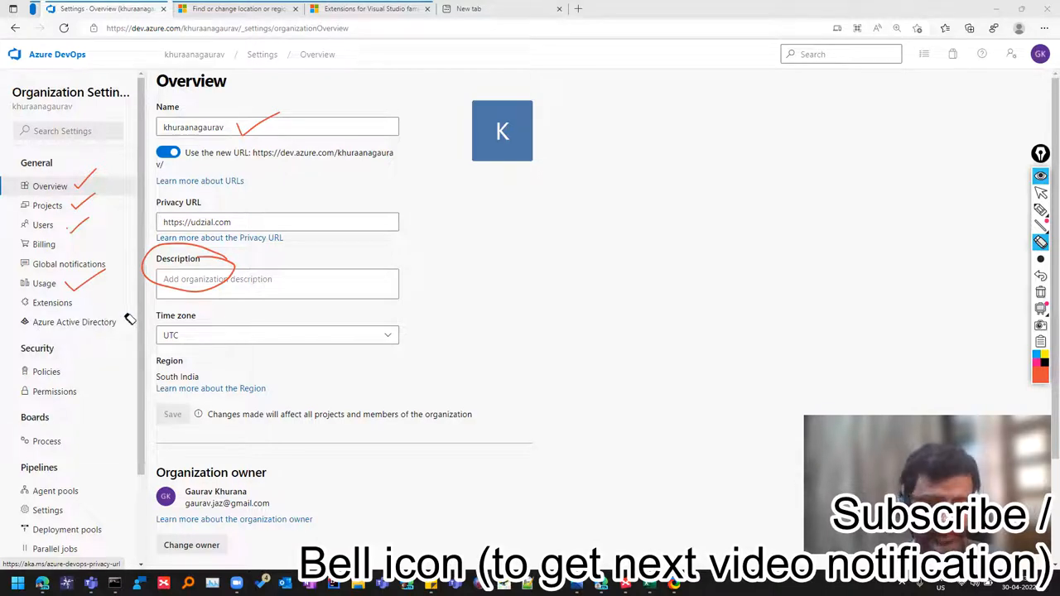
pyautogui.moveTo(86, 331)
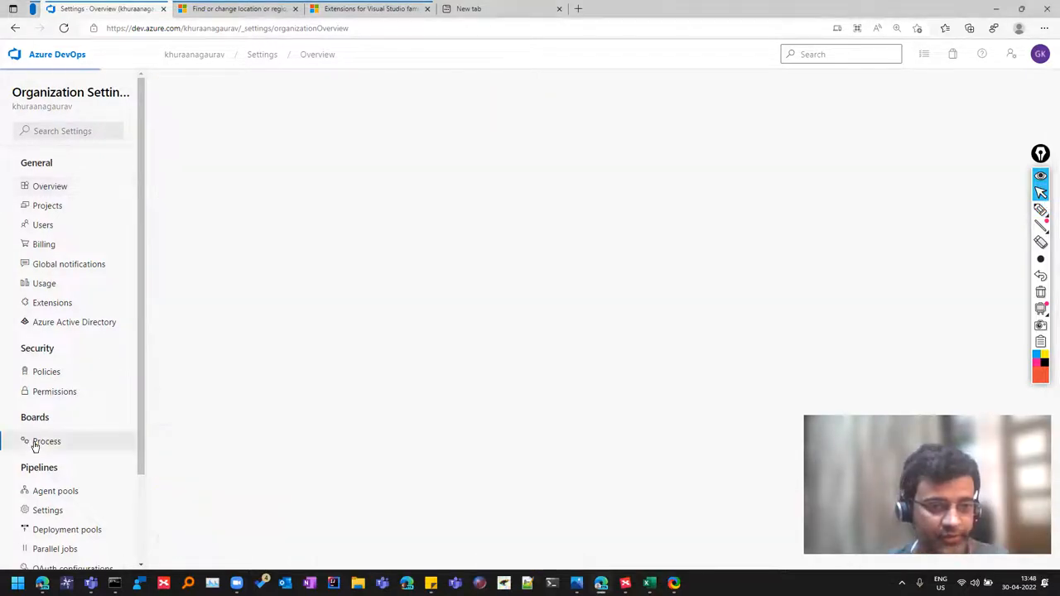
# View the Basic process's work item types, then show the list of all processes
pyautogui.click(46, 440)
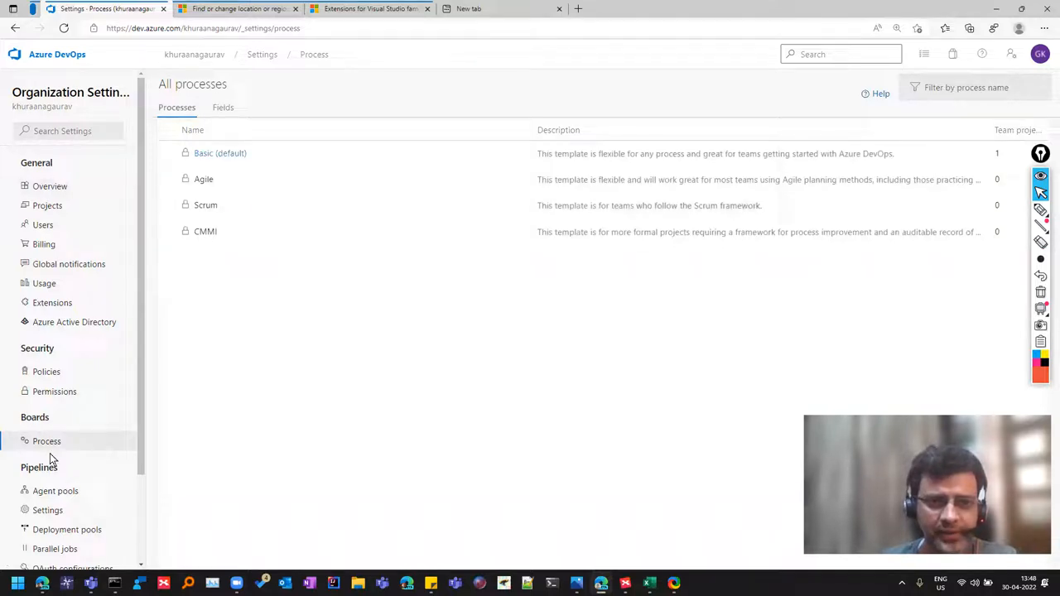
pyautogui.moveTo(58, 457)
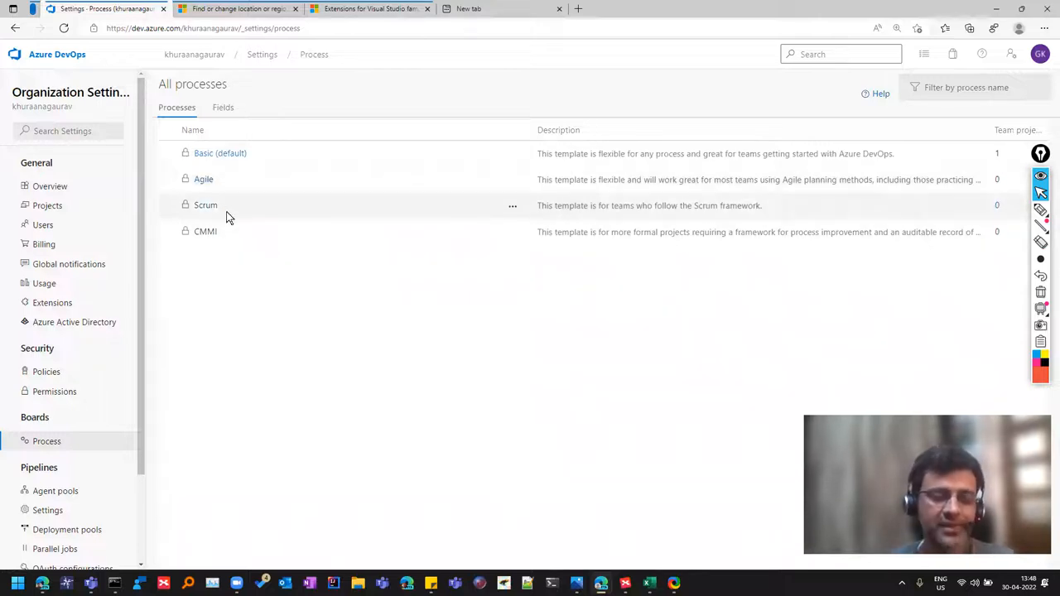
pyautogui.moveTo(497, 152)
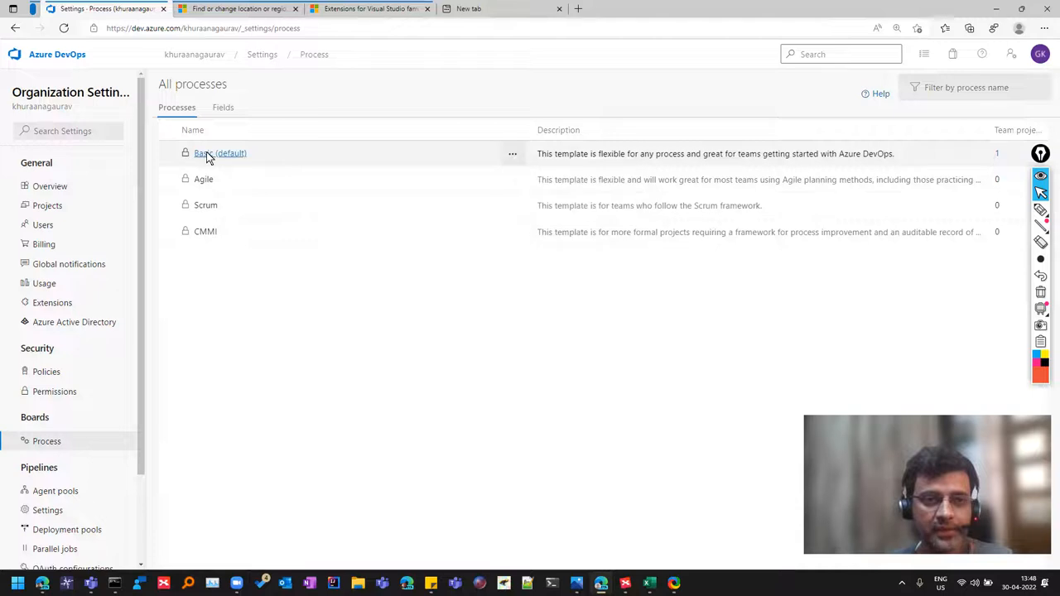
pyautogui.click(220, 153)
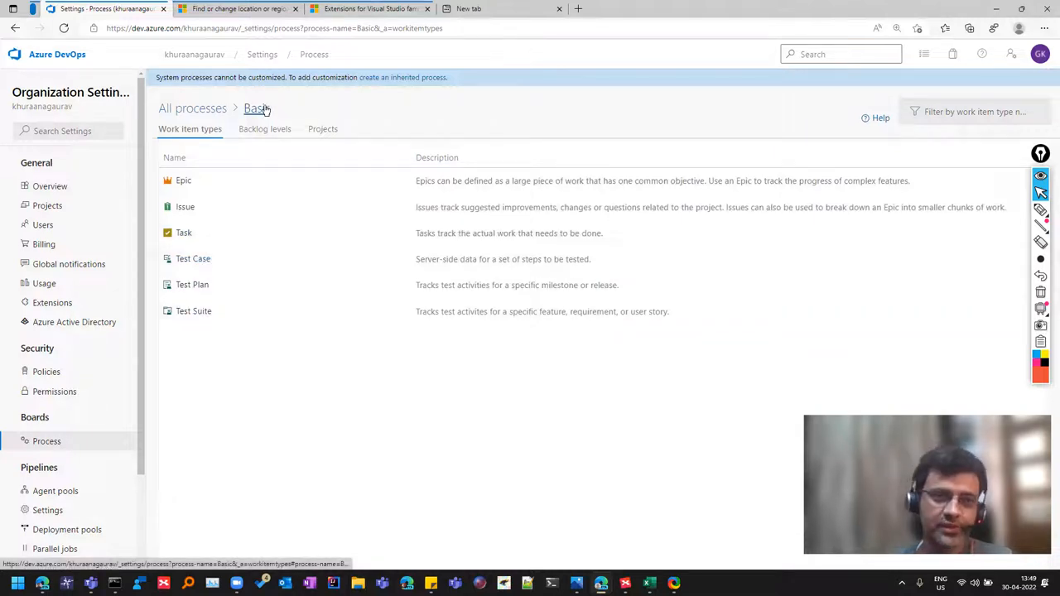
pyautogui.click(192, 107)
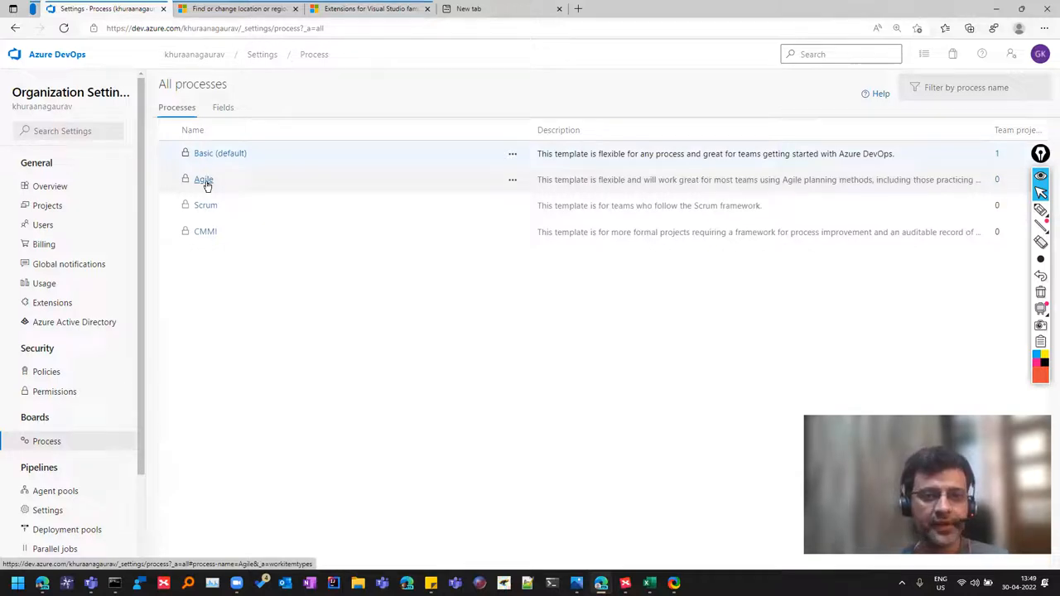
# View the Agile process's work item types, then the Scrum process's work item types
pyautogui.click(202, 178)
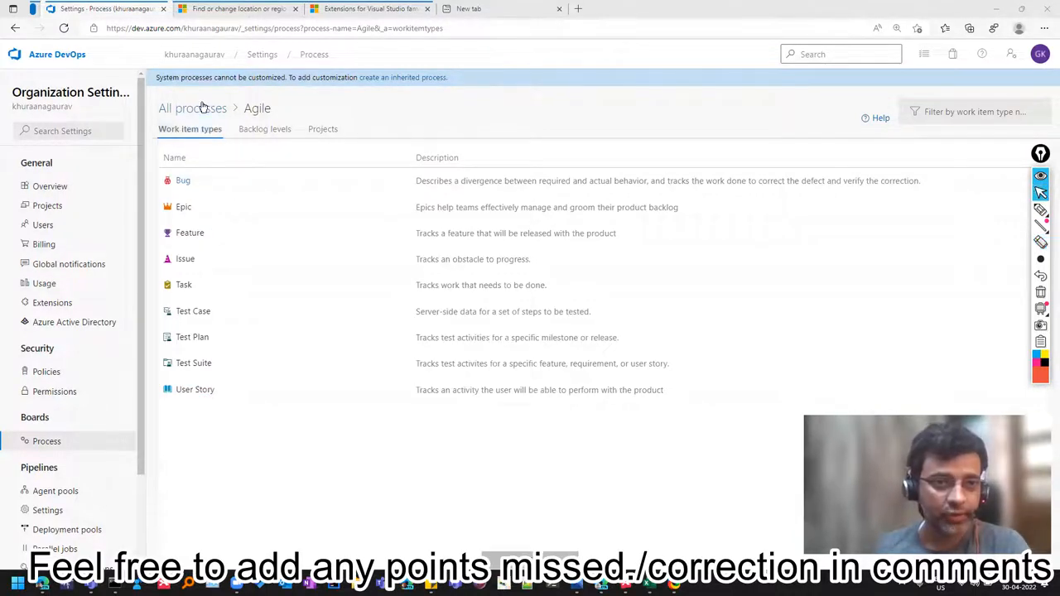
pyautogui.click(192, 107)
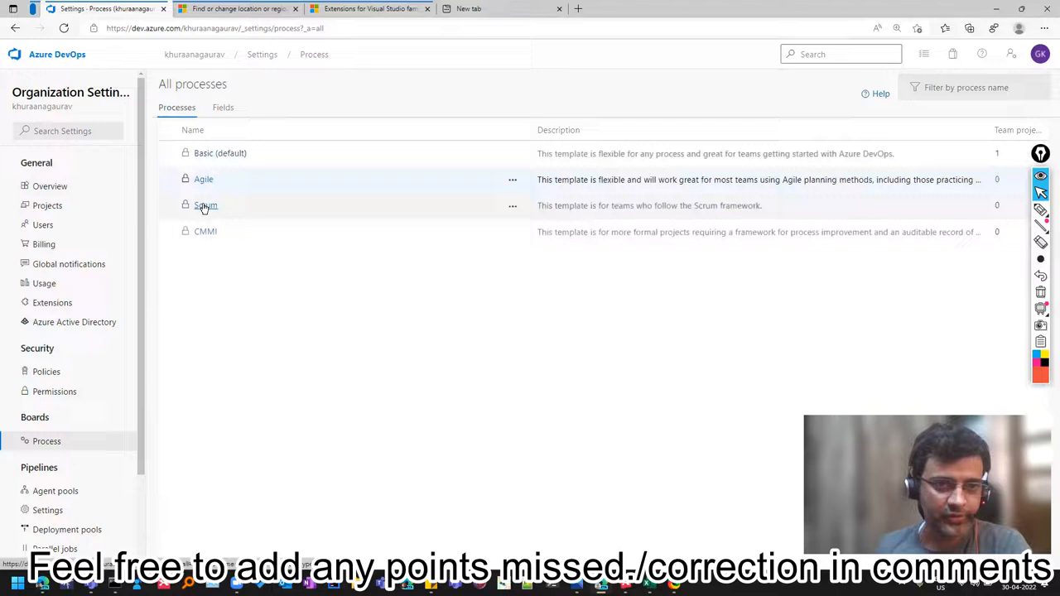
pyautogui.click(205, 206)
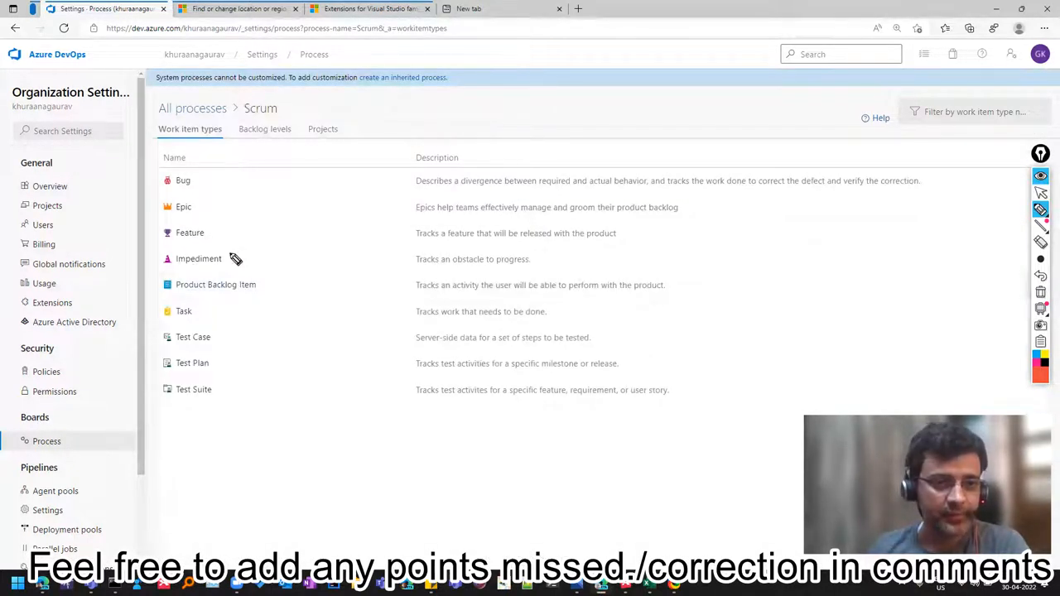
pyautogui.moveTo(229, 298)
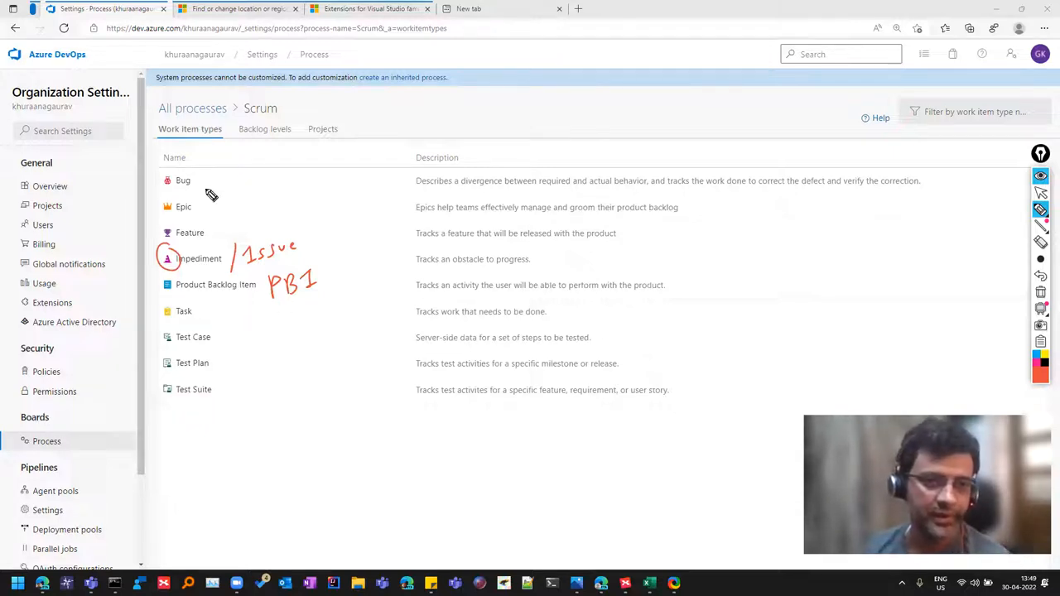
pyautogui.moveTo(179, 234)
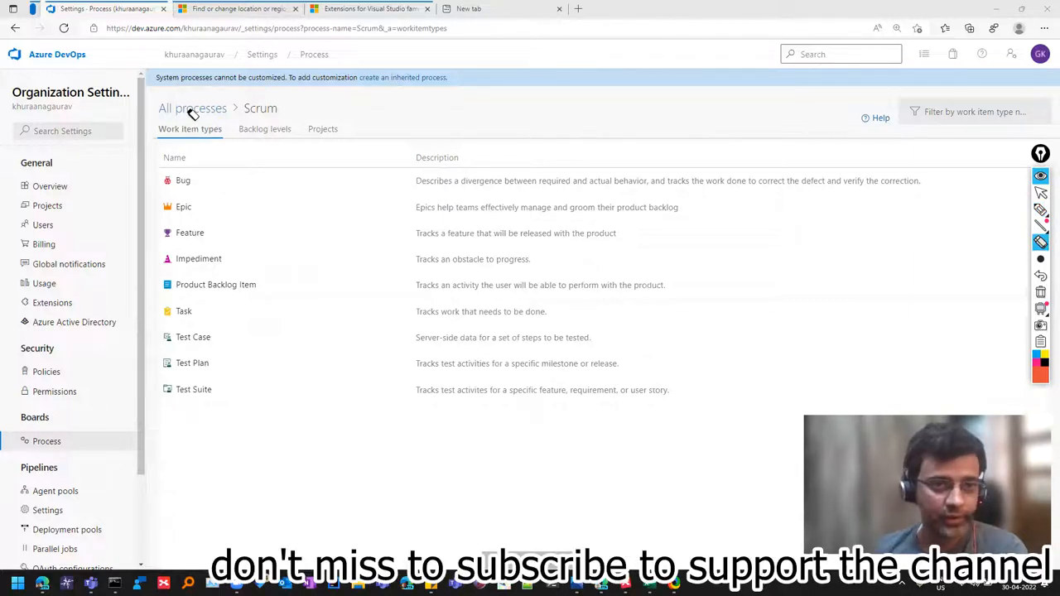
# Make Agile the default process and go back to the organization's projects
pyautogui.click(192, 108)
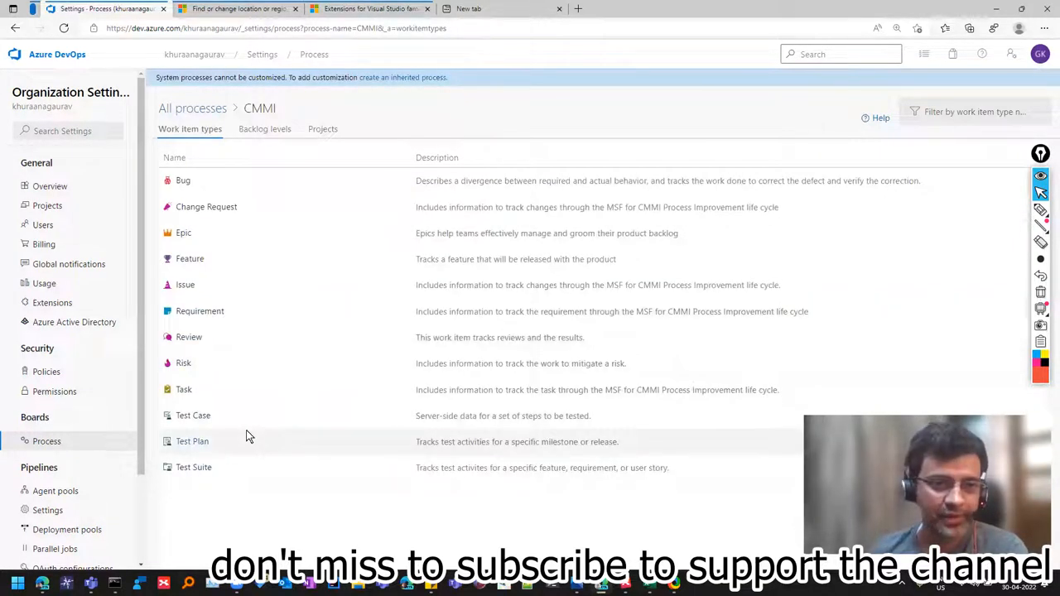
pyautogui.moveTo(240, 328)
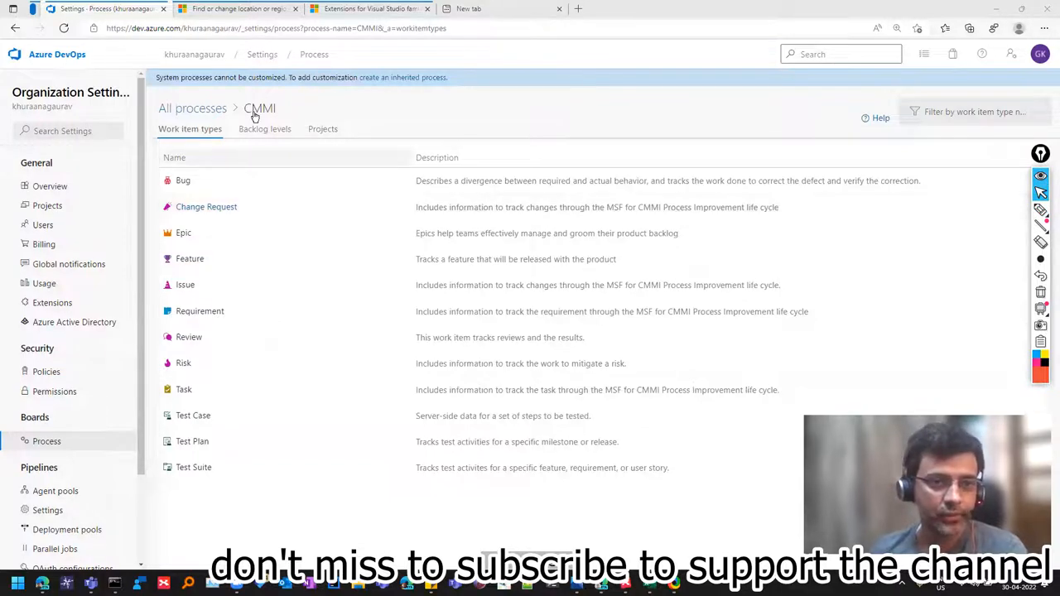
pyautogui.click(192, 107)
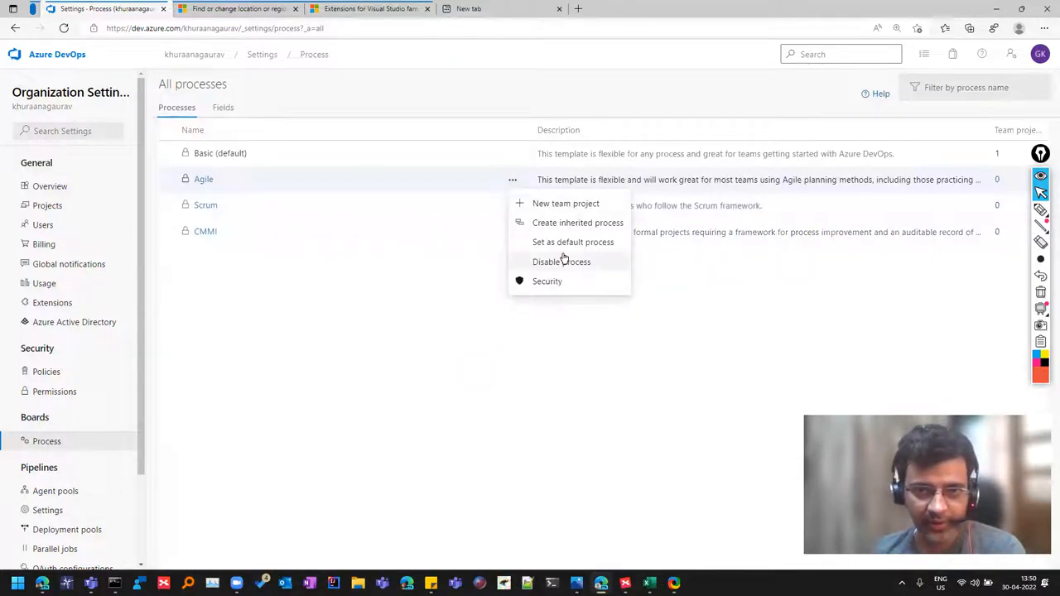
pyautogui.click(573, 242)
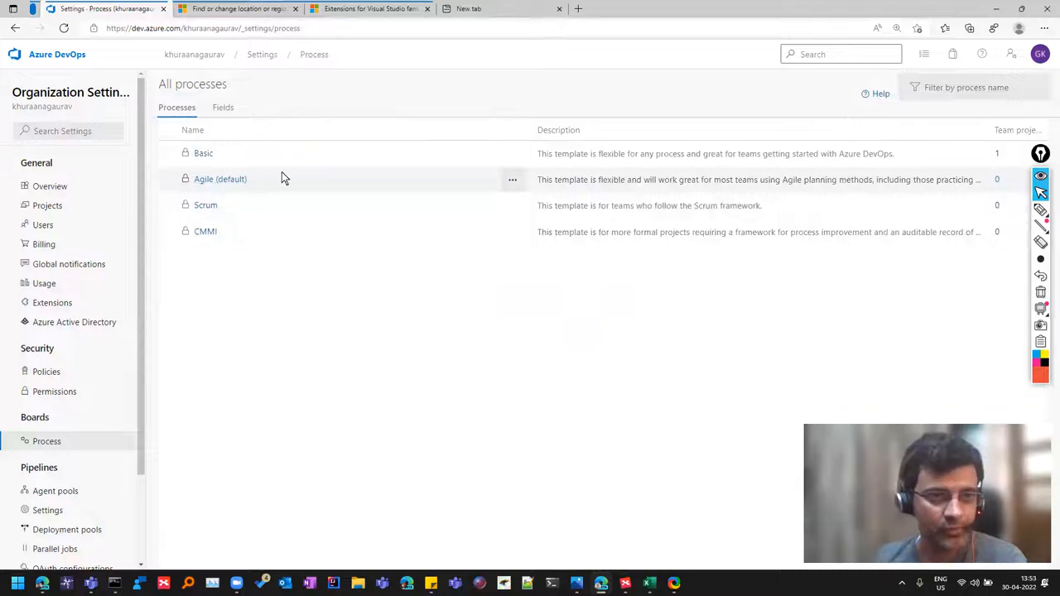
pyautogui.click(56, 53)
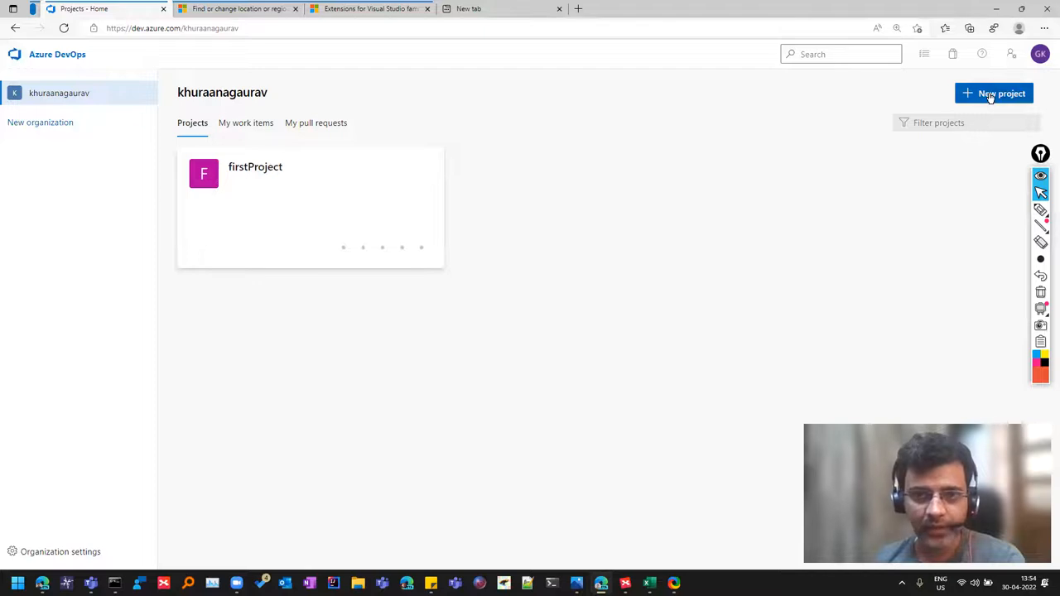
# Fill in a new private project named Automation with Git version control and the Agile process
pyautogui.click(994, 93)
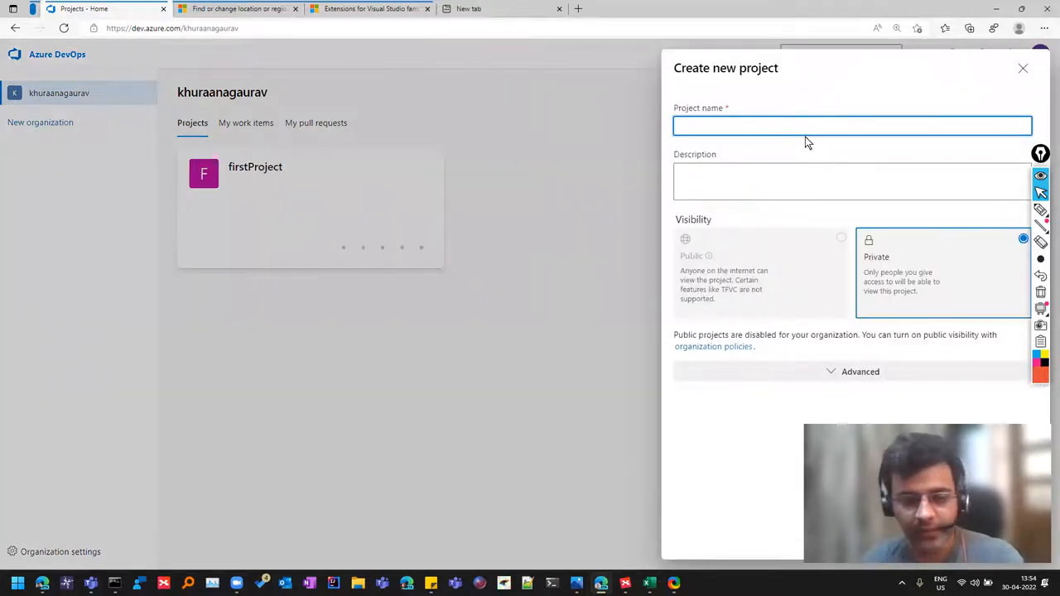
pyautogui.write('Automation')
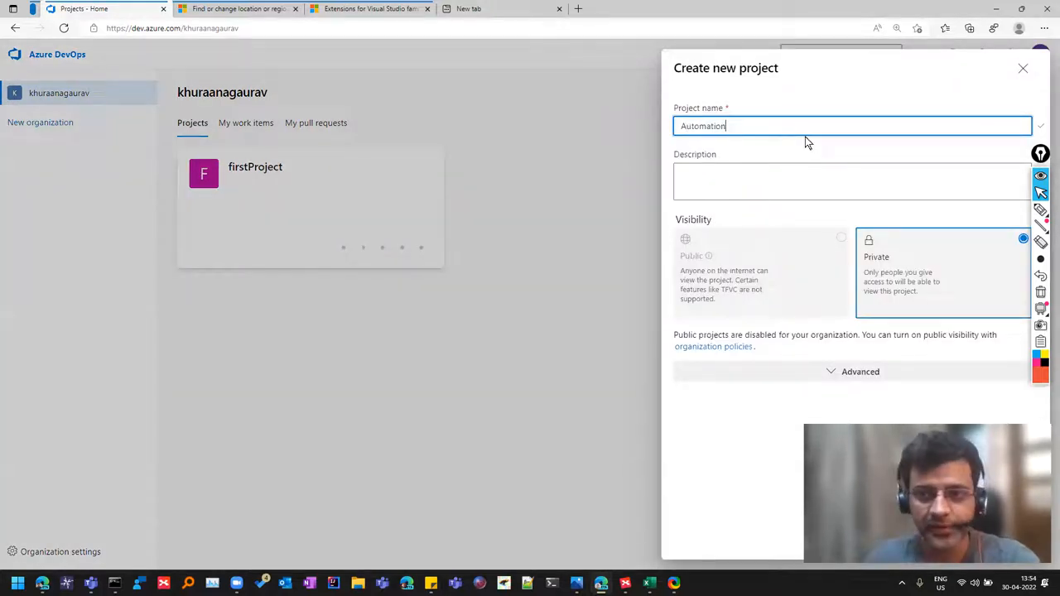
pyautogui.click(859, 371)
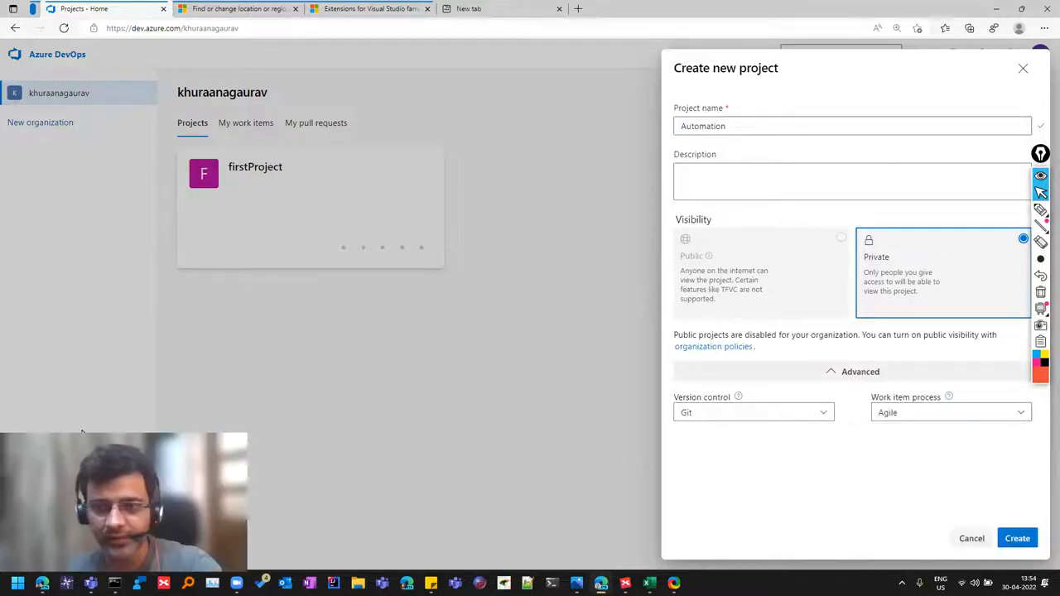
pyautogui.click(947, 412)
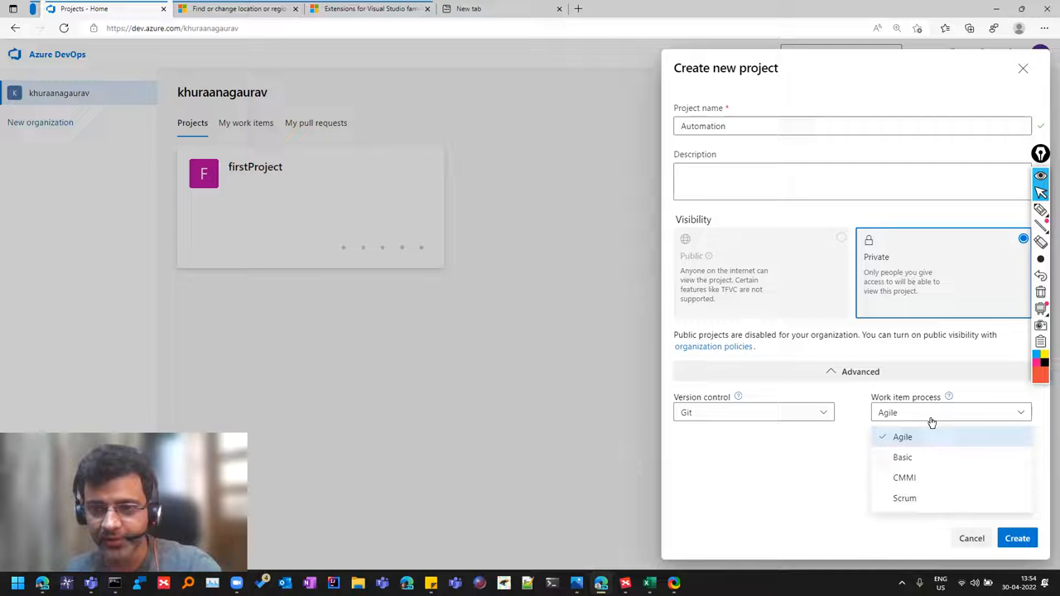
pyautogui.moveTo(937, 484)
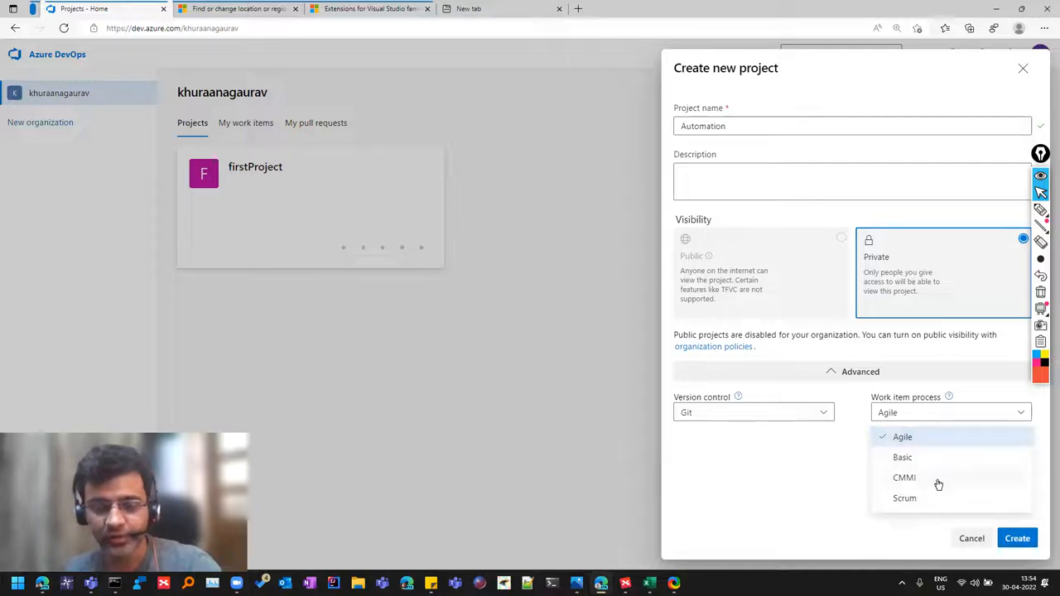
pyautogui.click(752, 411)
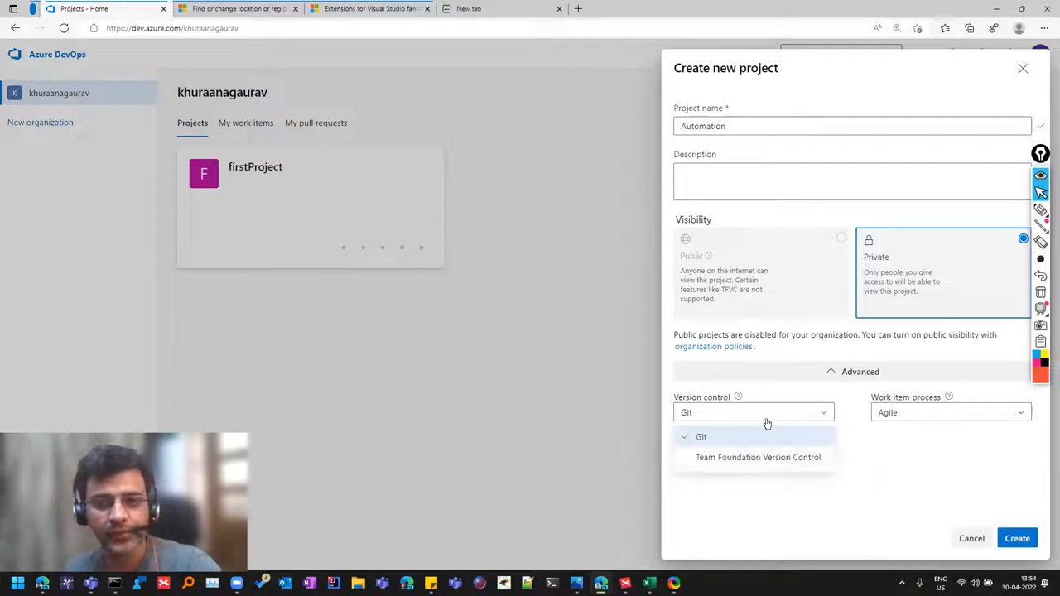
pyautogui.moveTo(768, 469)
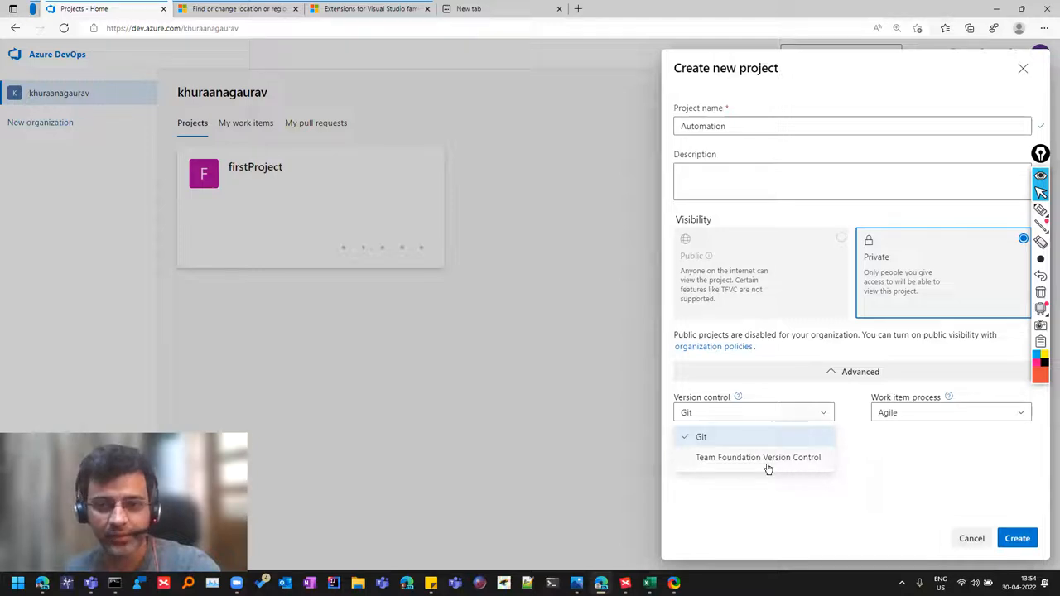
pyautogui.click(700, 437)
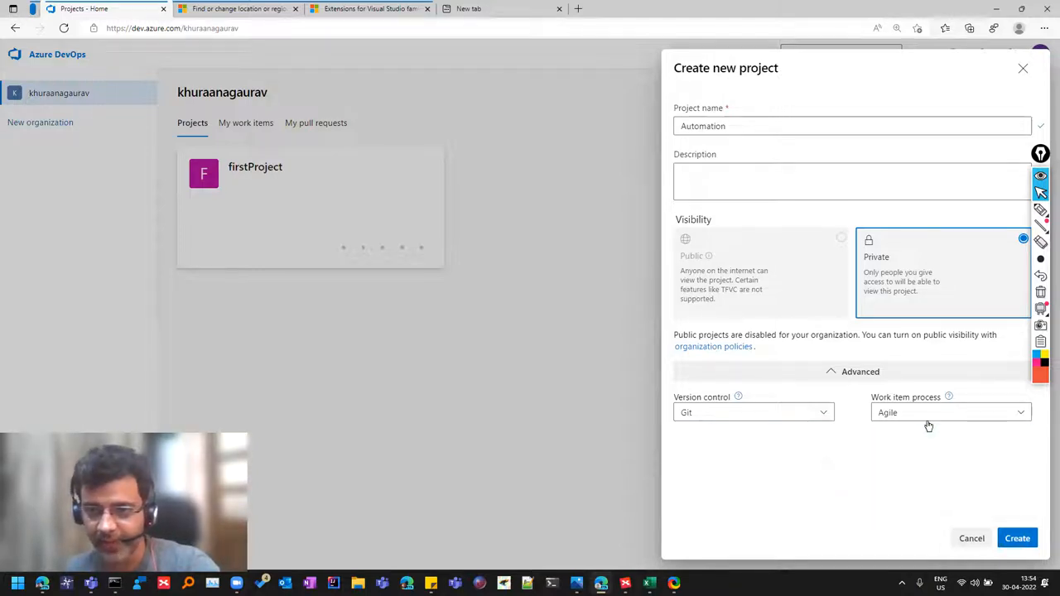
pyautogui.click(1017, 538)
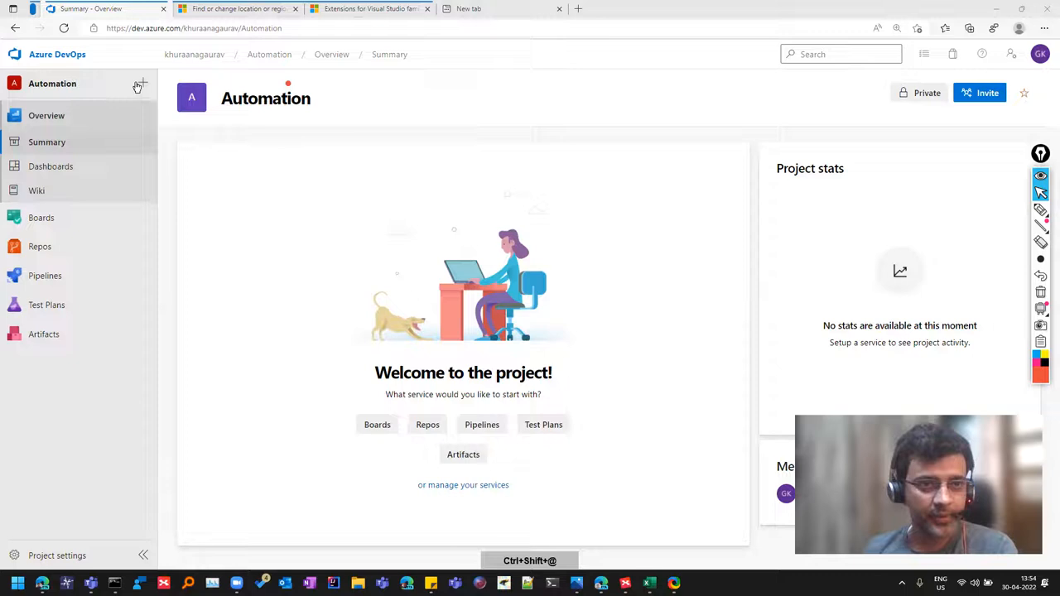
# Return to the organization's project list, now showing Automation beside firstProject
pyautogui.click(143, 83)
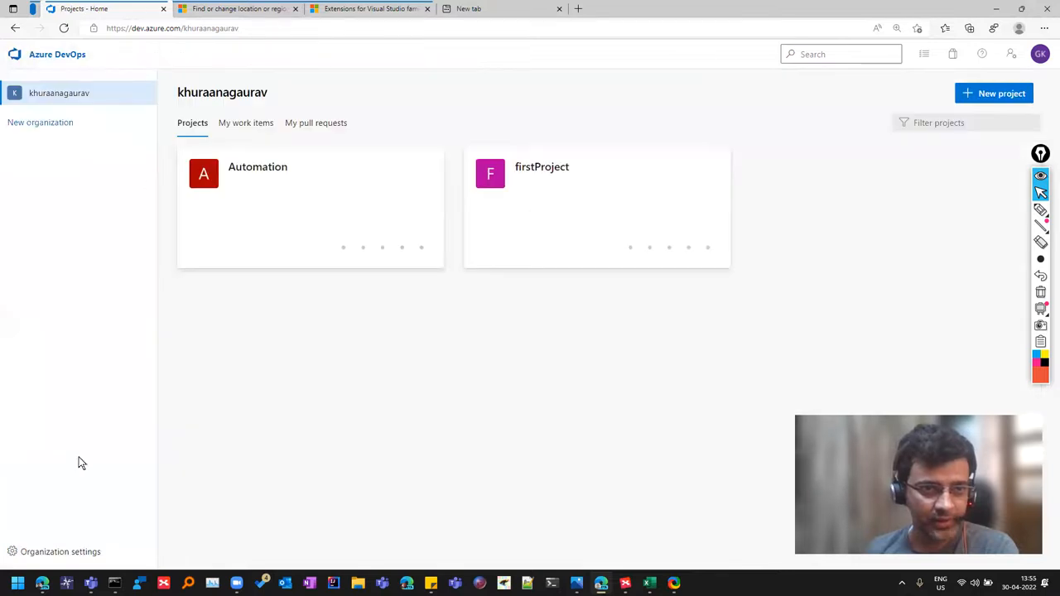
pyautogui.moveTo(126, 473)
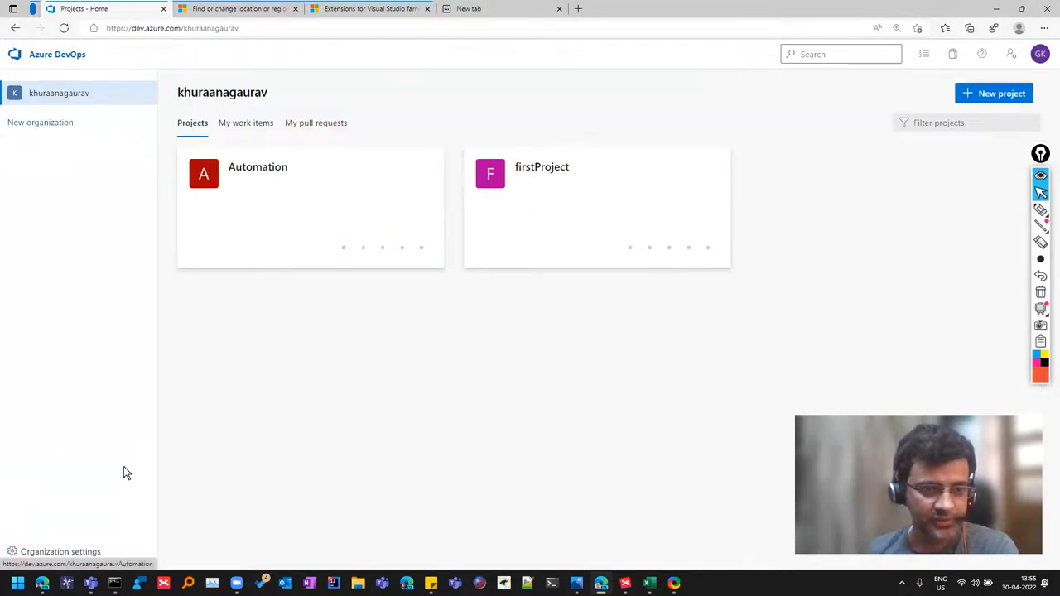
# Review the organization's billing details, noting the 2 GiB free Artifacts storage
pyautogui.click(60, 552)
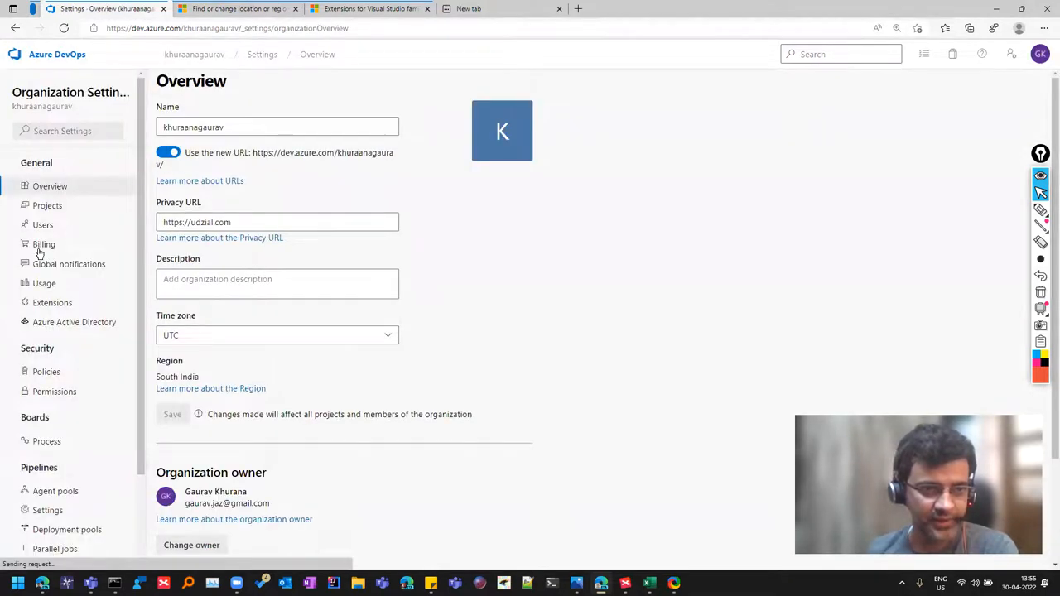
pyautogui.click(43, 243)
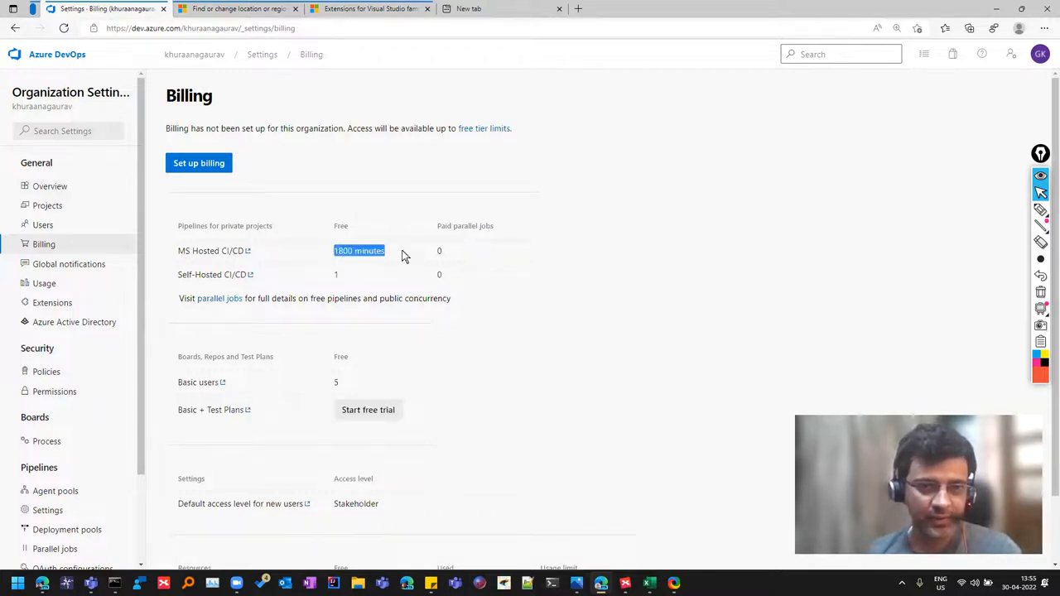
pyautogui.scroll(-3)
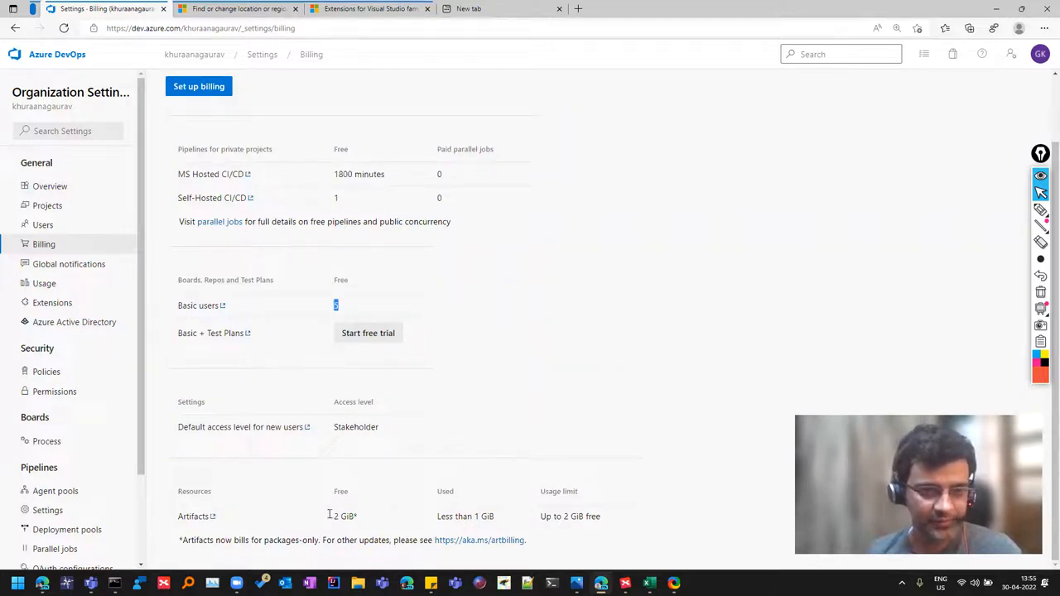
pyautogui.doubleClick(344, 517)
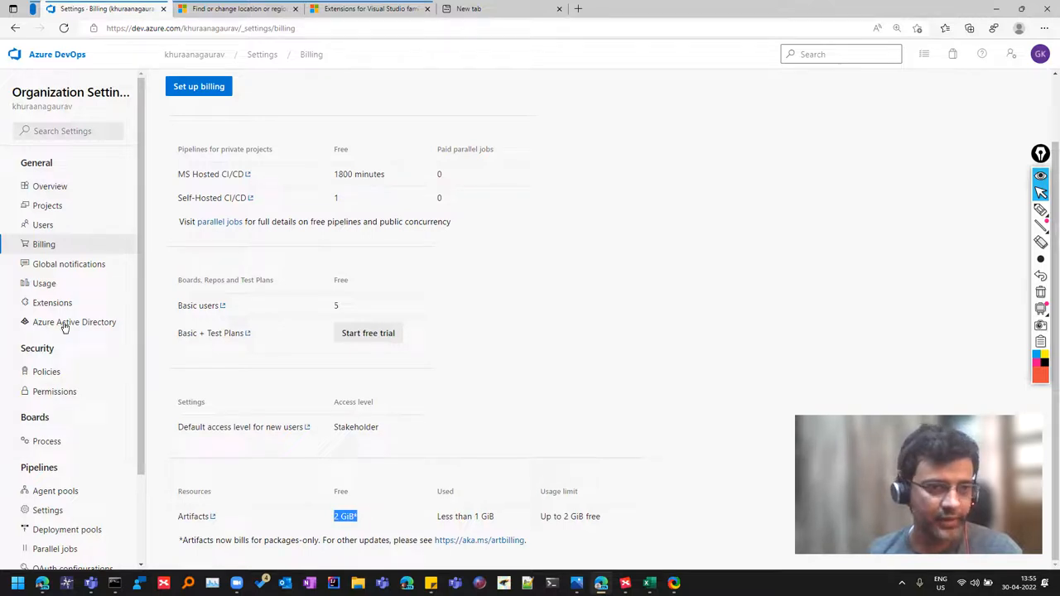
# Look at Azure Active Directory and Process settings, then show the permission groups
pyautogui.click(73, 321)
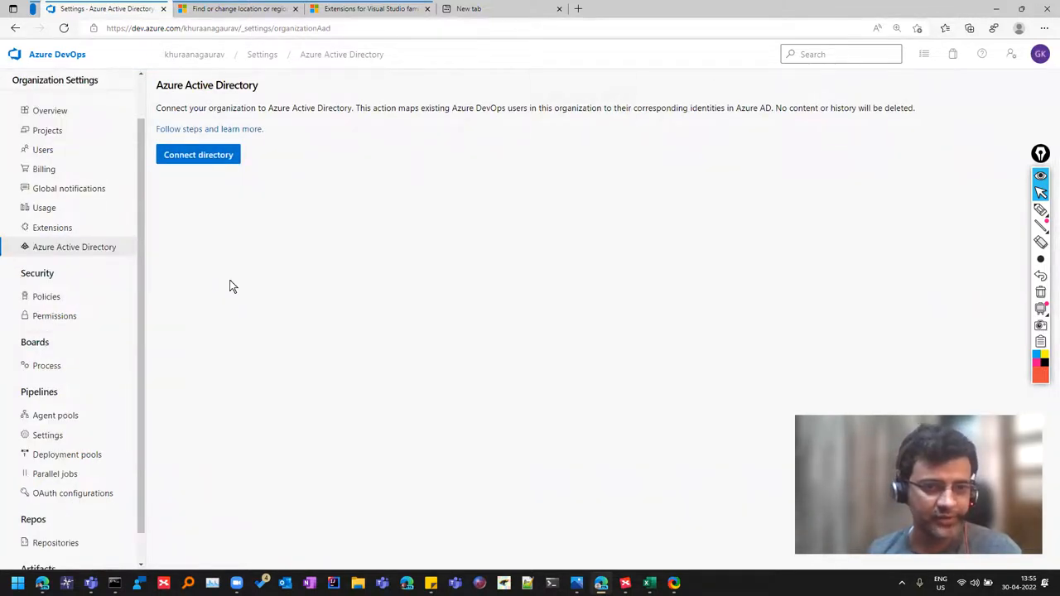
pyautogui.click(47, 366)
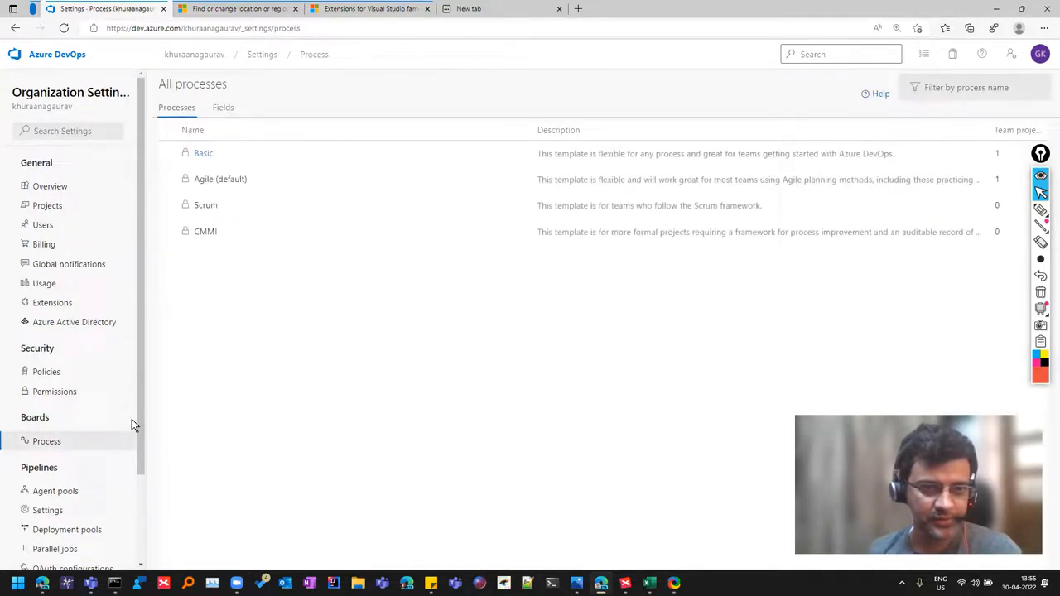
pyautogui.scroll(-3)
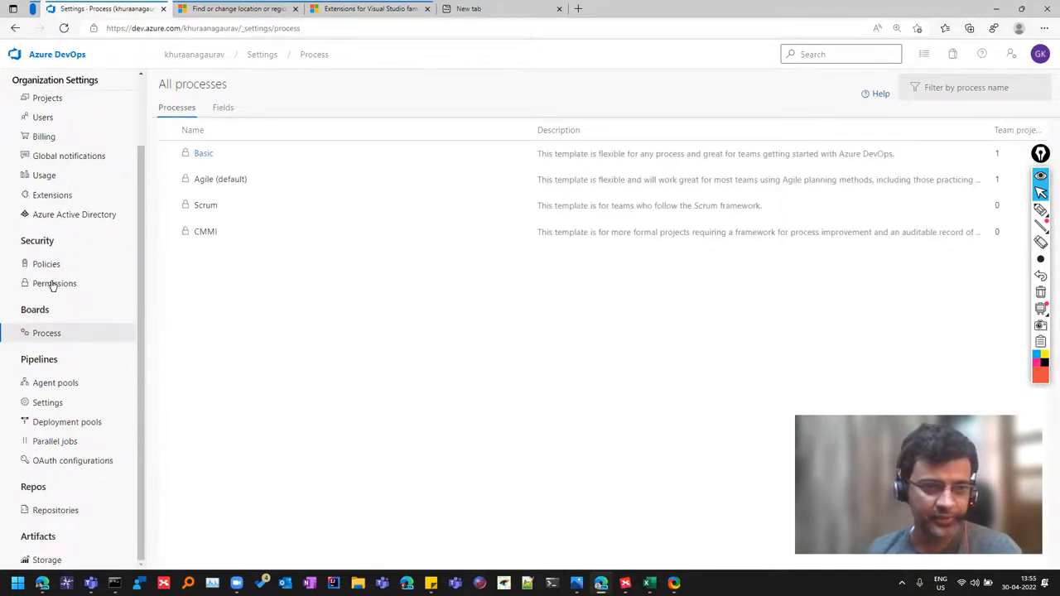
pyautogui.click(55, 283)
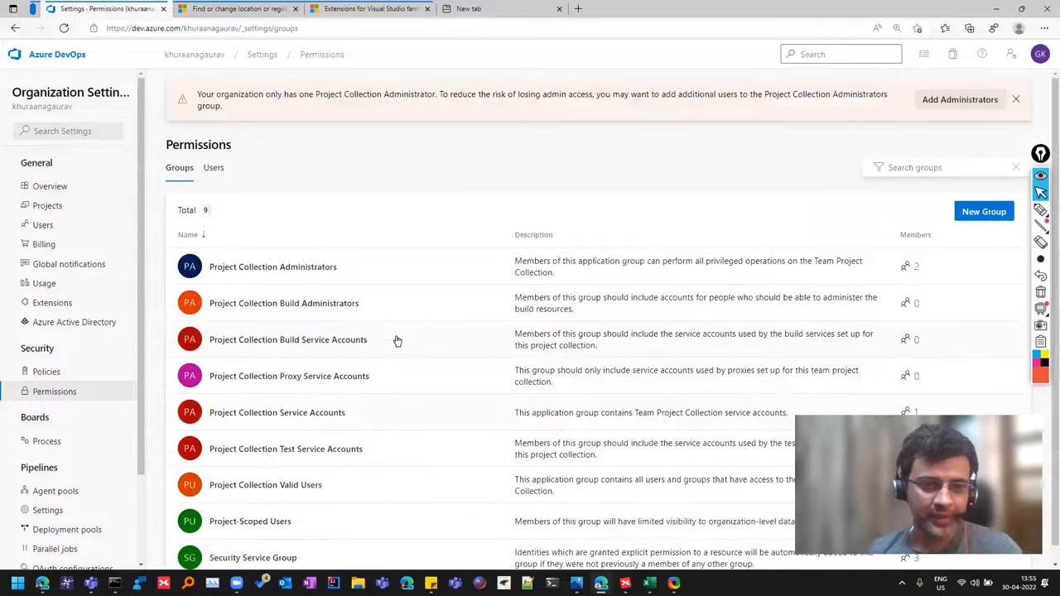
# Compare the Groups and Users lists, then review the Project Collection Administrators group's permissions
pyautogui.scroll(-3)
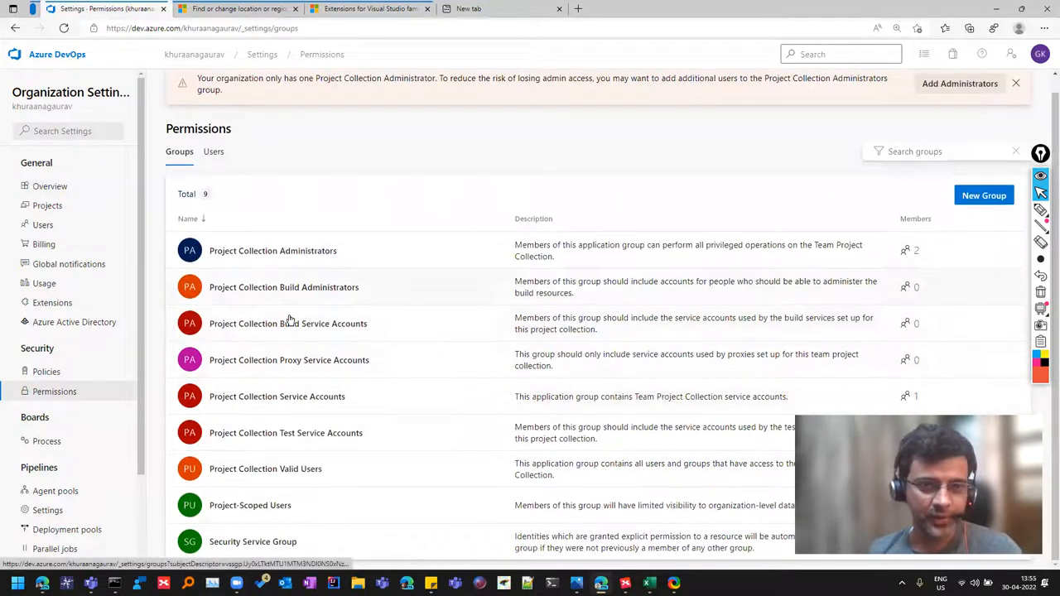
pyautogui.moveTo(289, 464)
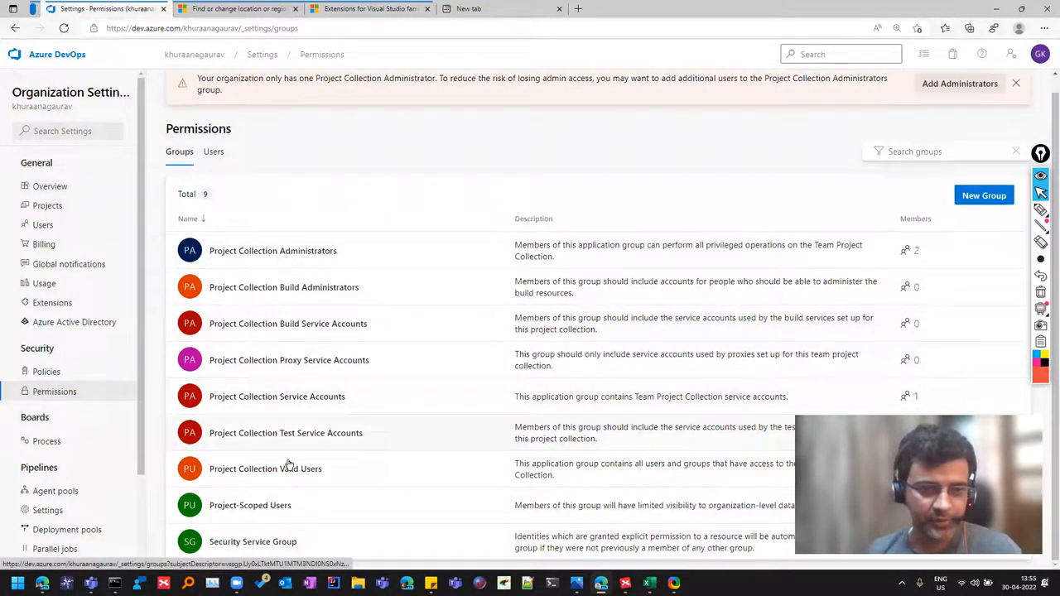
pyautogui.moveTo(861, 135)
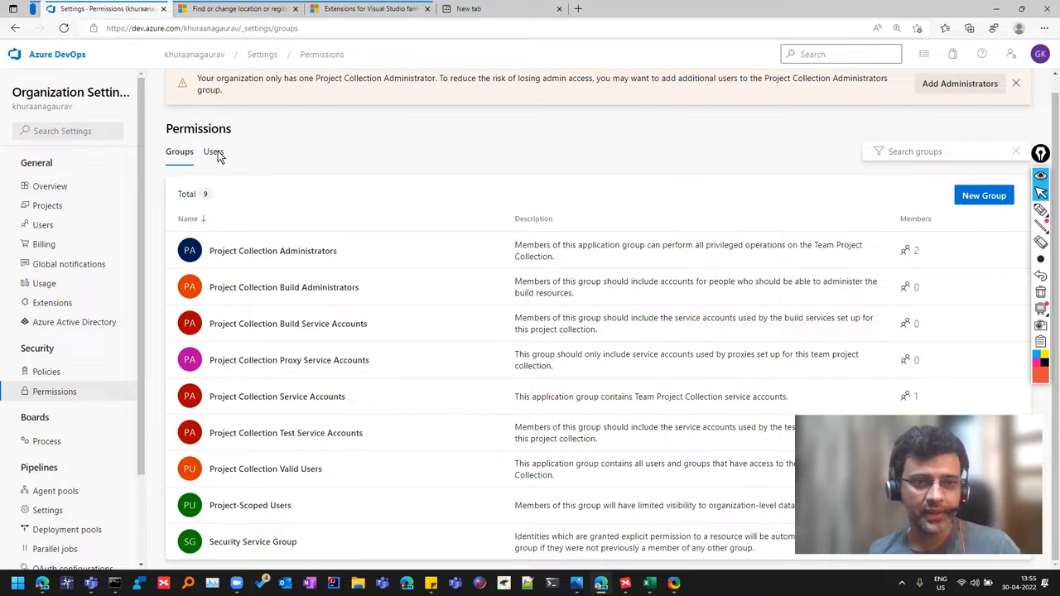
pyautogui.click(214, 152)
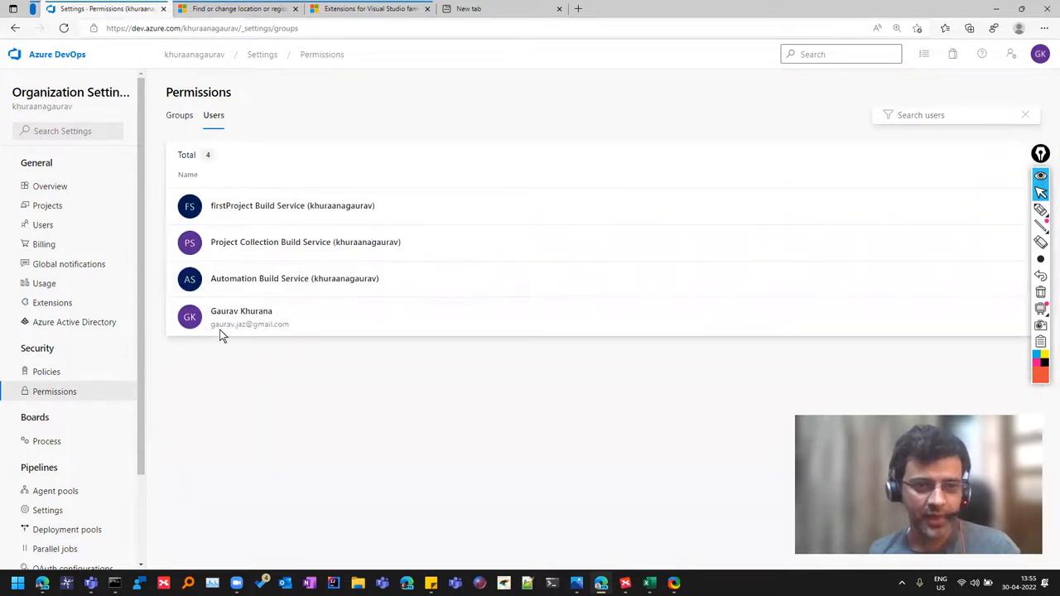
pyautogui.click(179, 116)
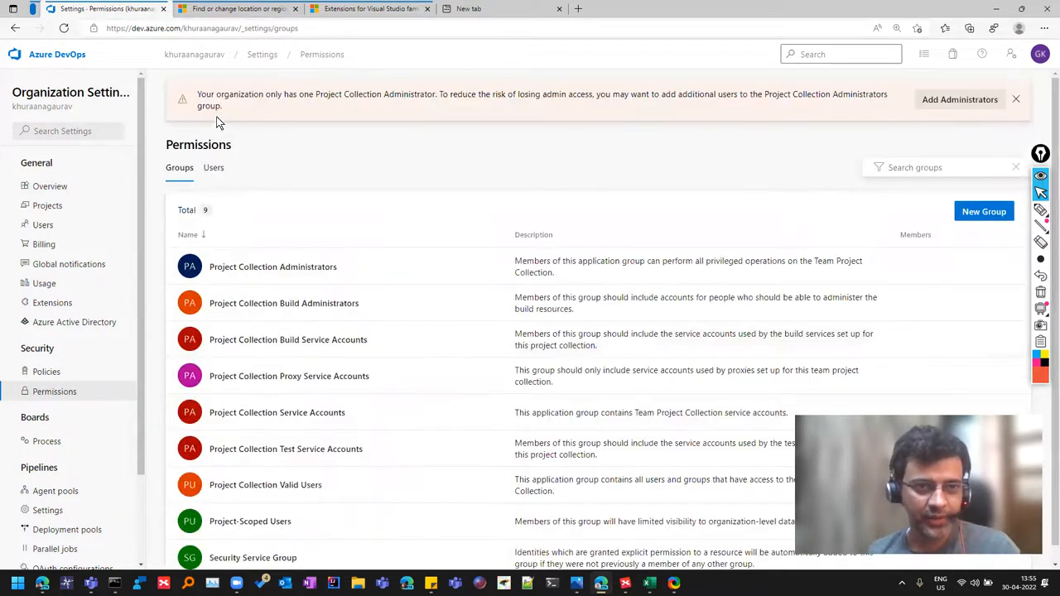
pyautogui.click(212, 167)
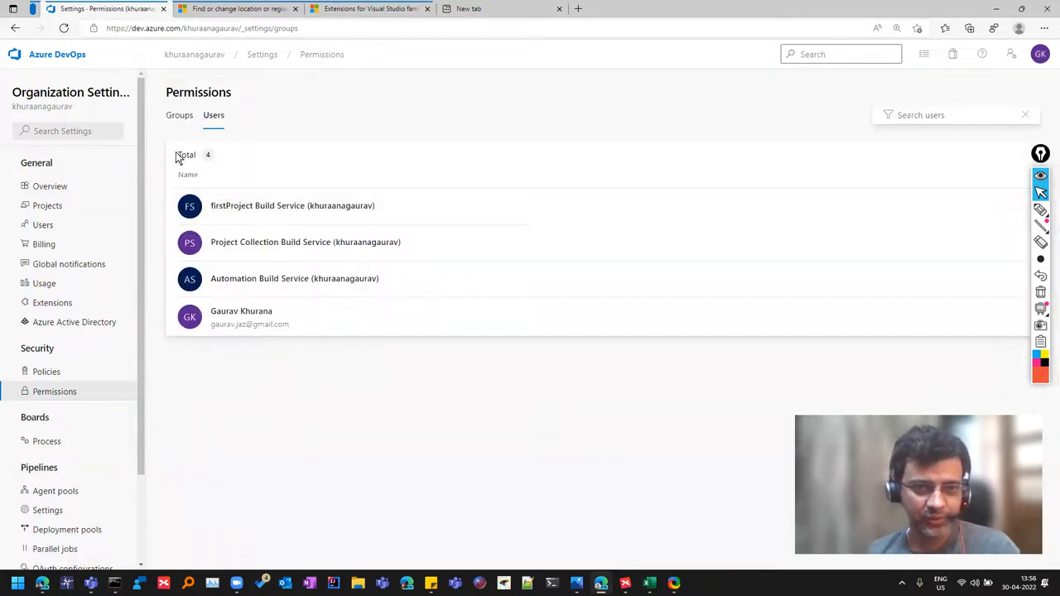
pyautogui.click(179, 167)
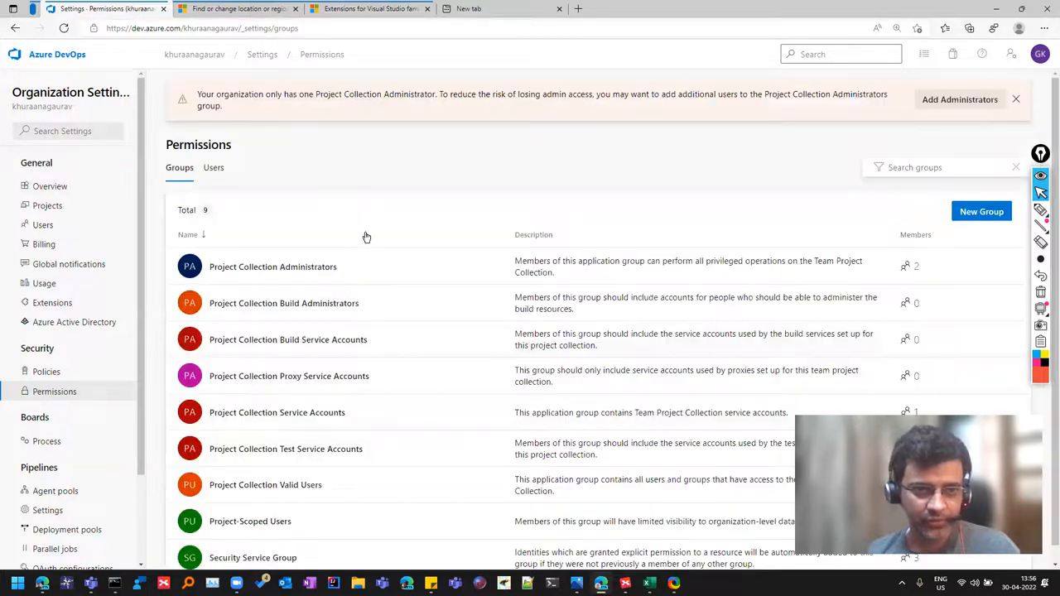
pyautogui.click(271, 265)
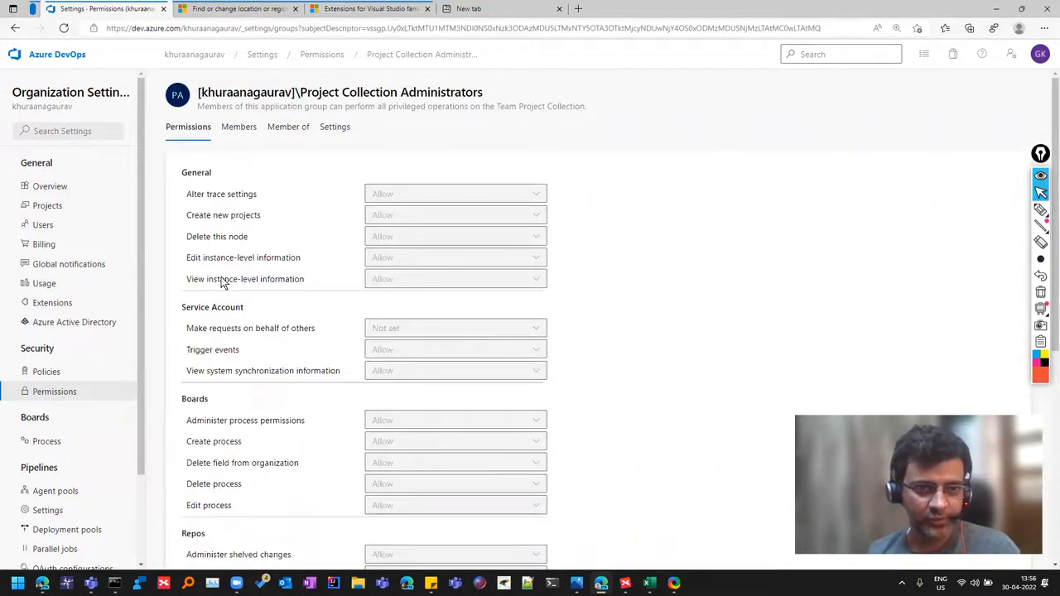
pyautogui.scroll(-3)
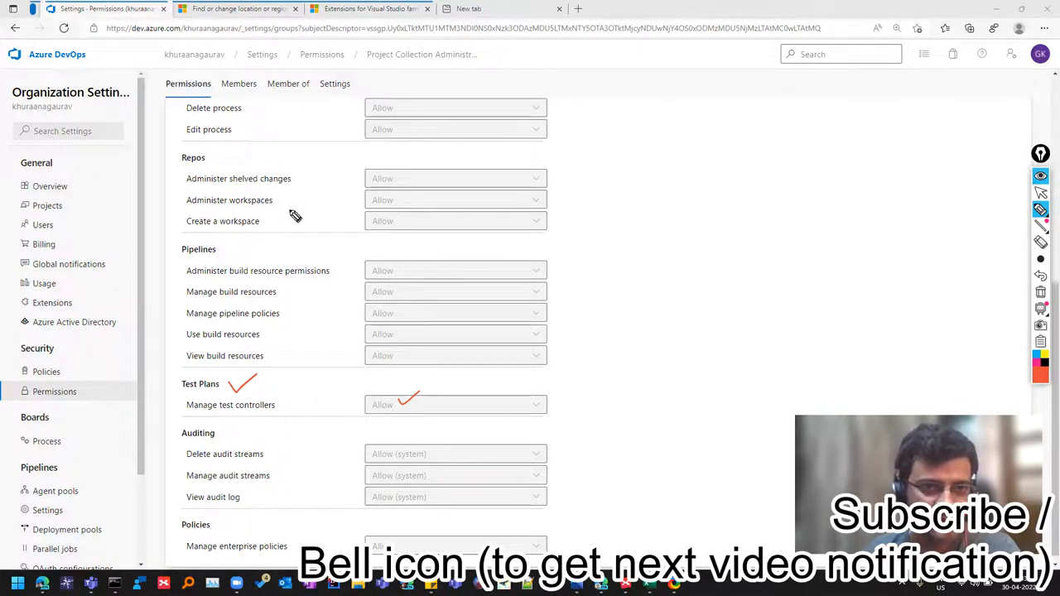
pyautogui.moveTo(351, 295)
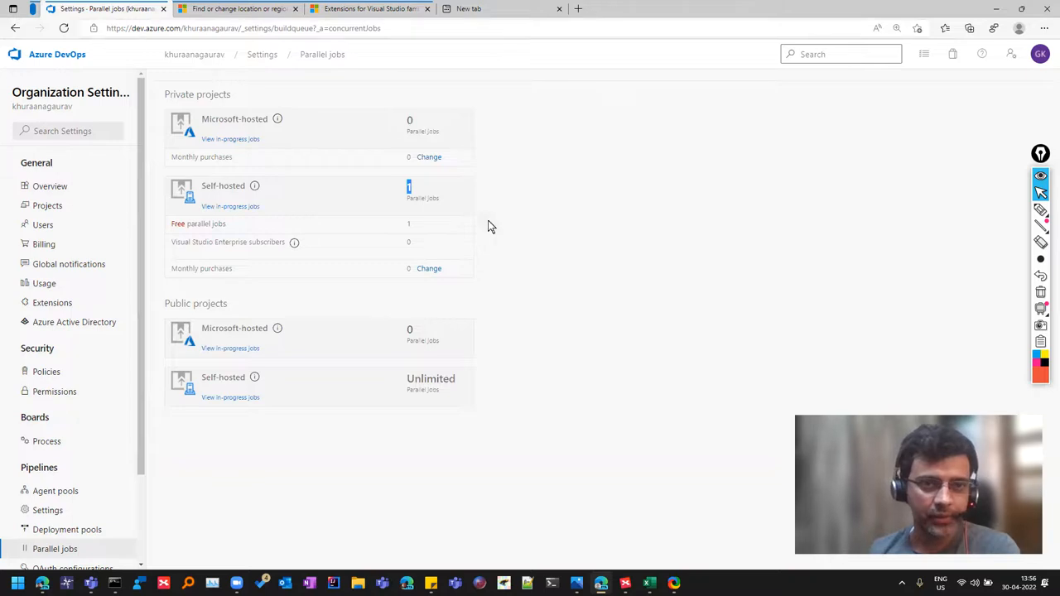
# Scroll the settings sidebar to reveal OAuth configurations, Repositories and Storage
pyautogui.scroll(-3)
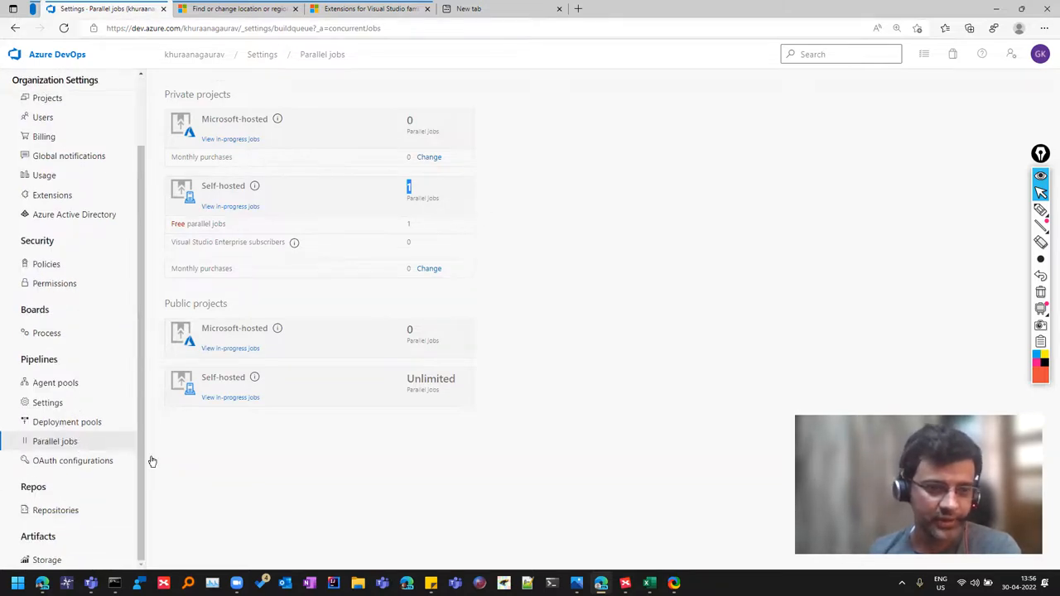
pyautogui.moveTo(89, 367)
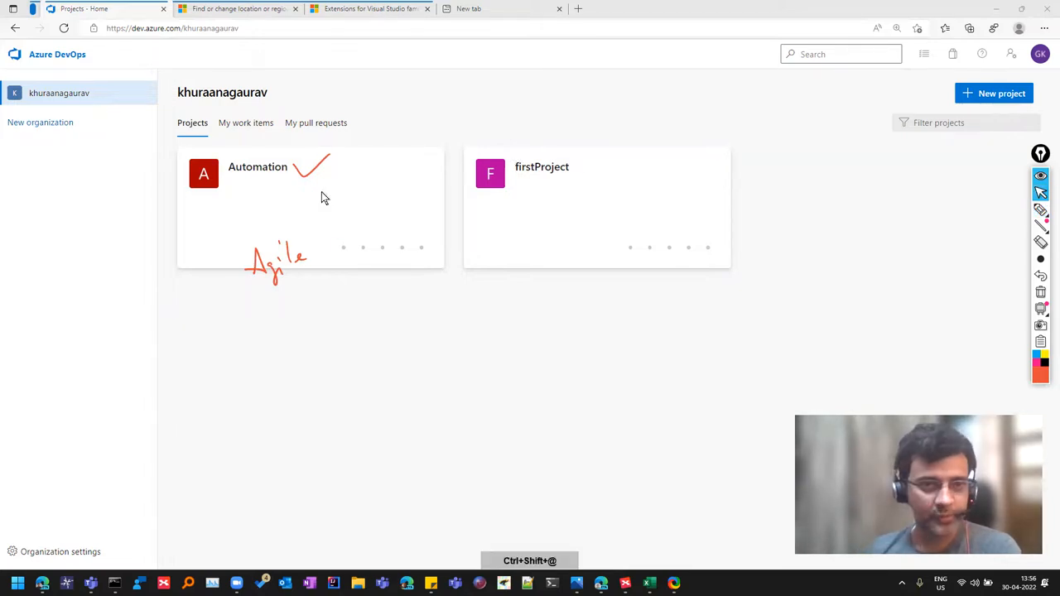
# Open the Automation project's welcome overview page
pyautogui.click(258, 165)
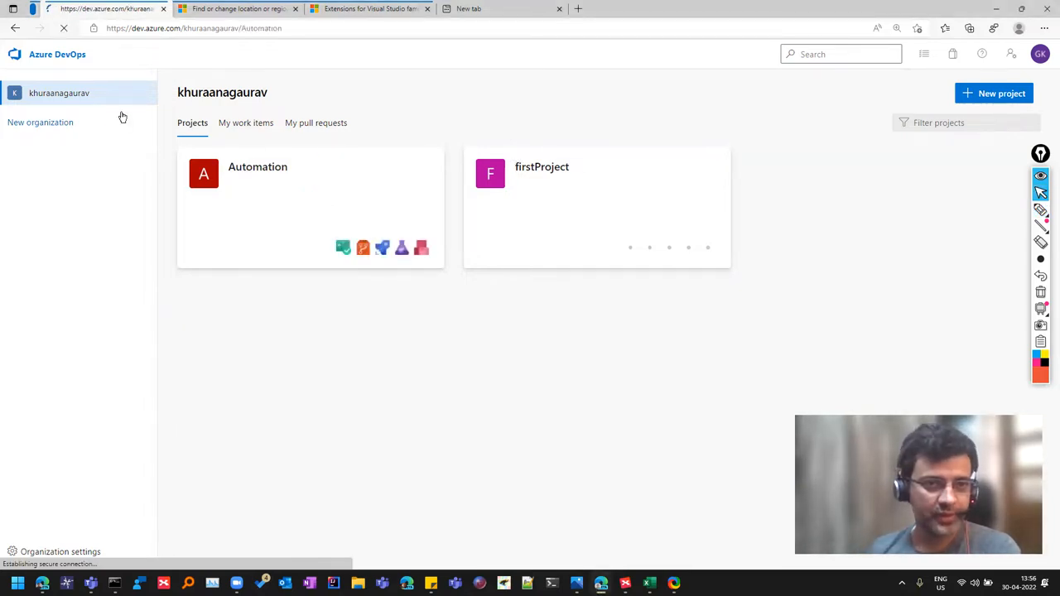
pyautogui.click(258, 166)
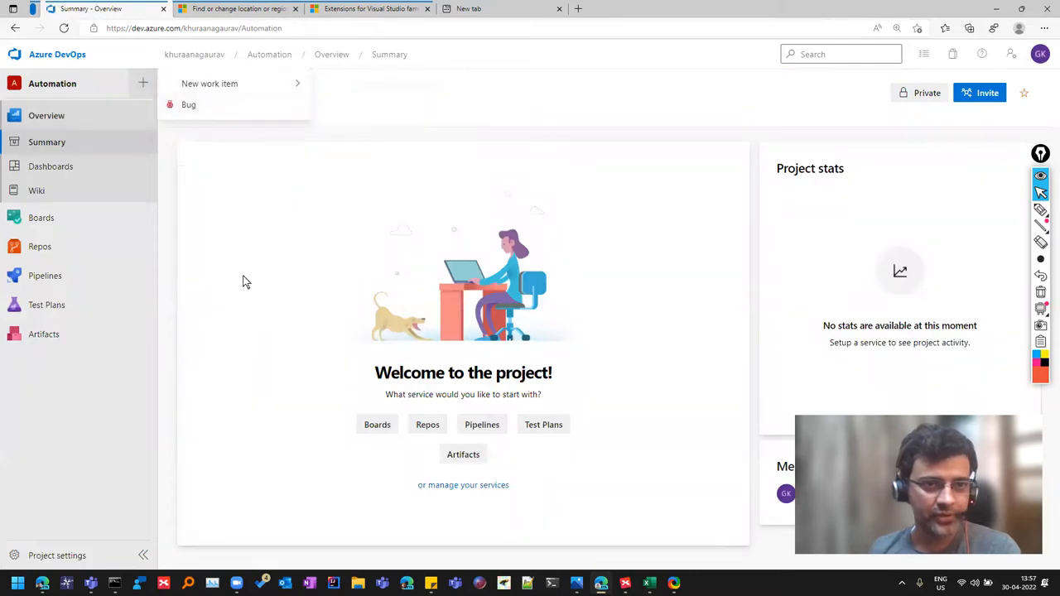
pyautogui.moveTo(239, 238)
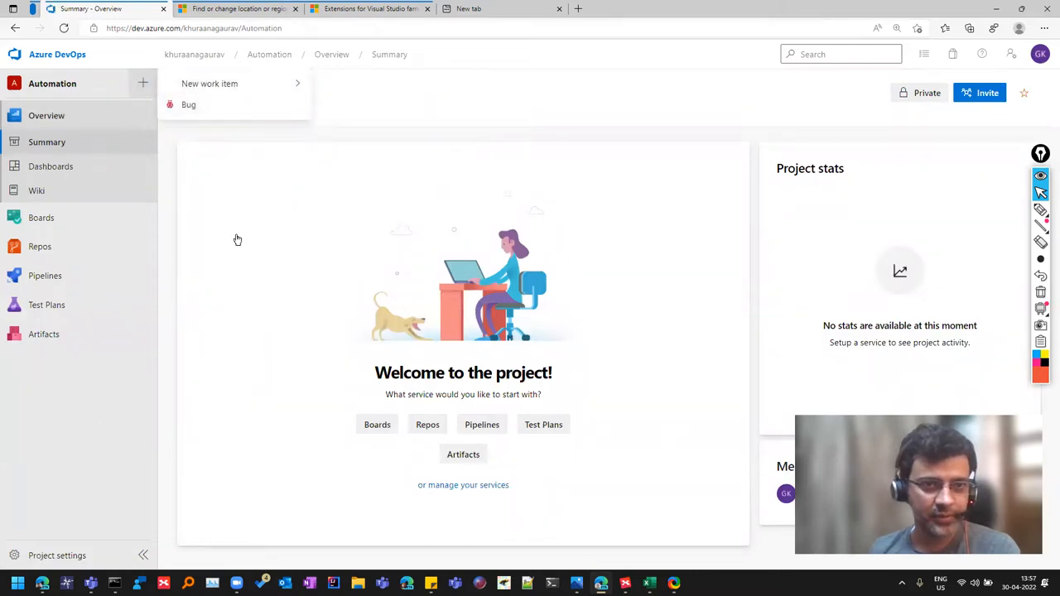
pyautogui.moveTo(605, 186)
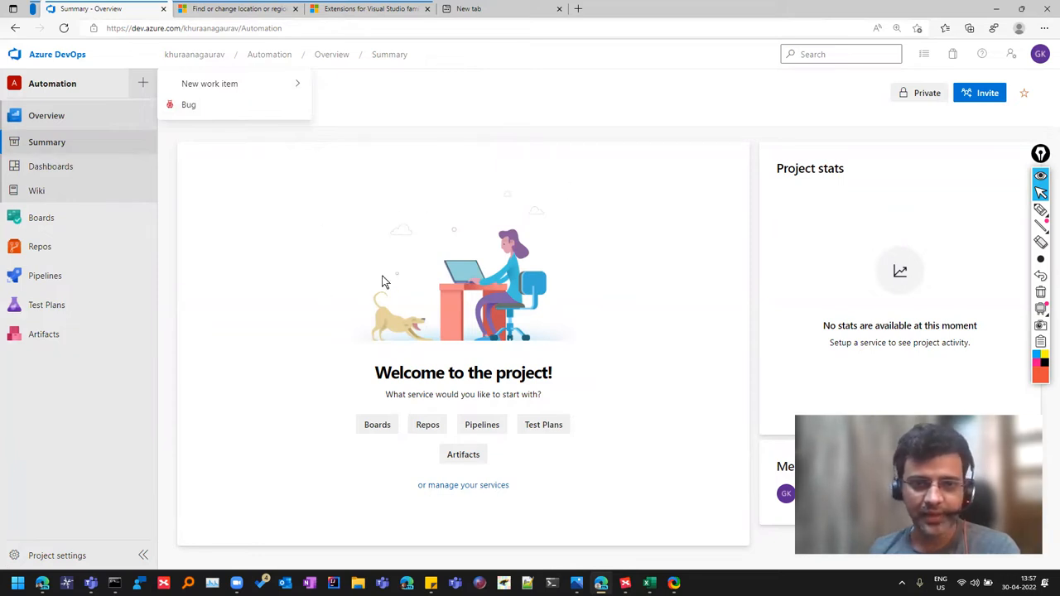
pyautogui.moveTo(683, 368)
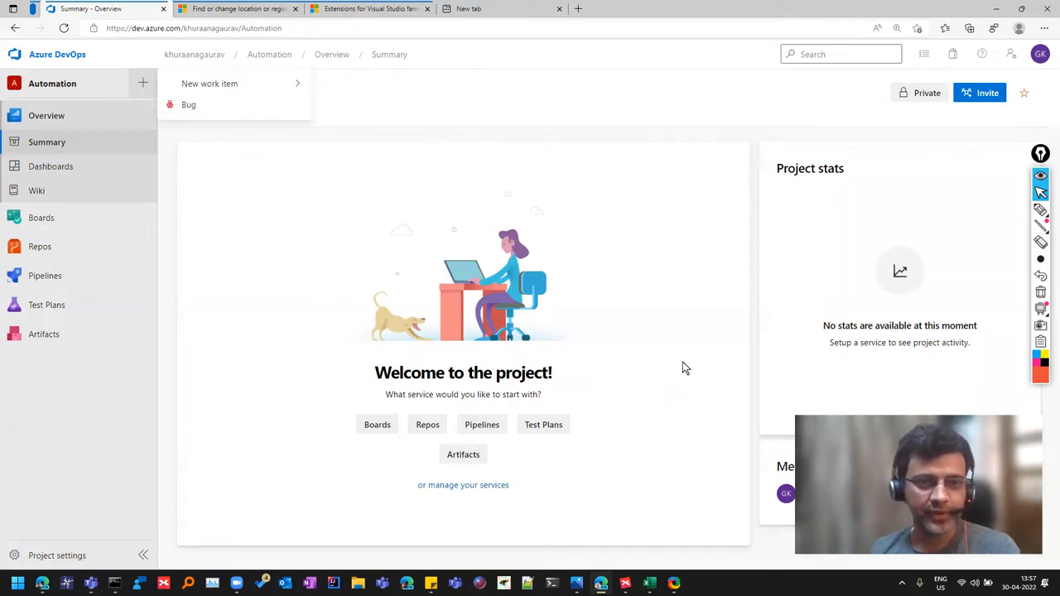
pyautogui.moveTo(754, 562)
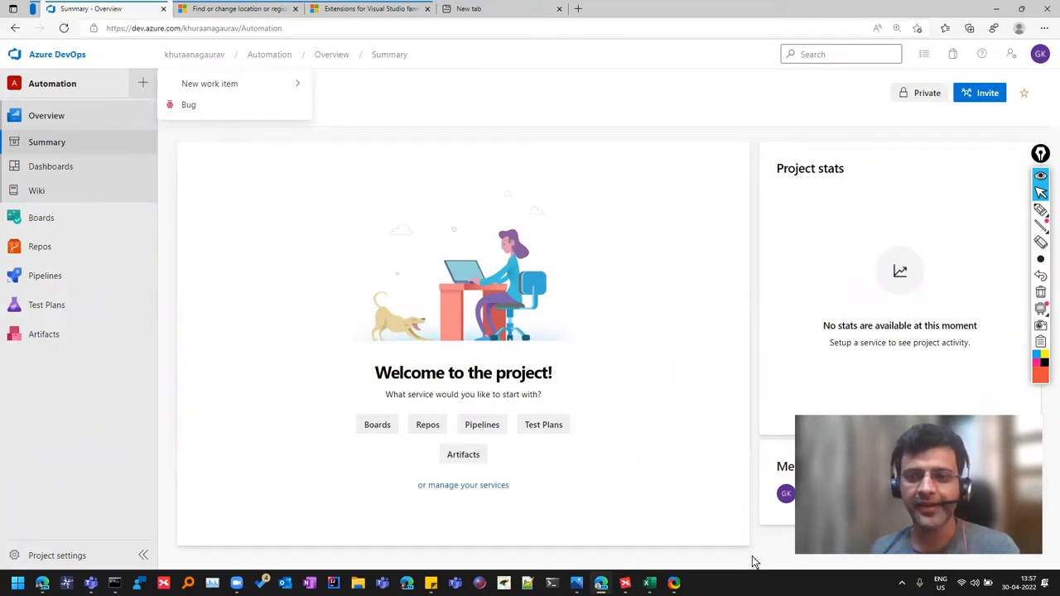